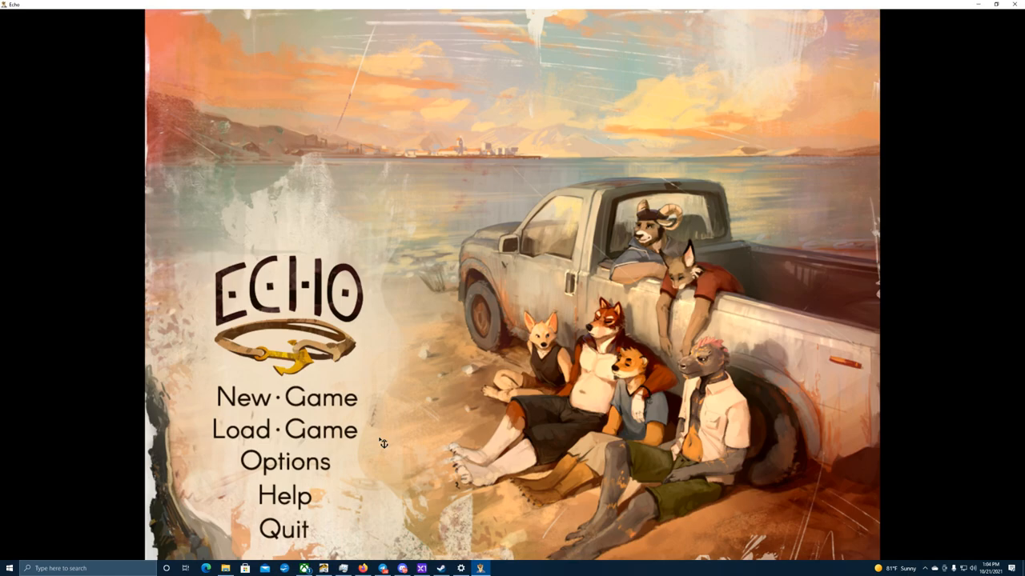
mouse_move(344, 442)
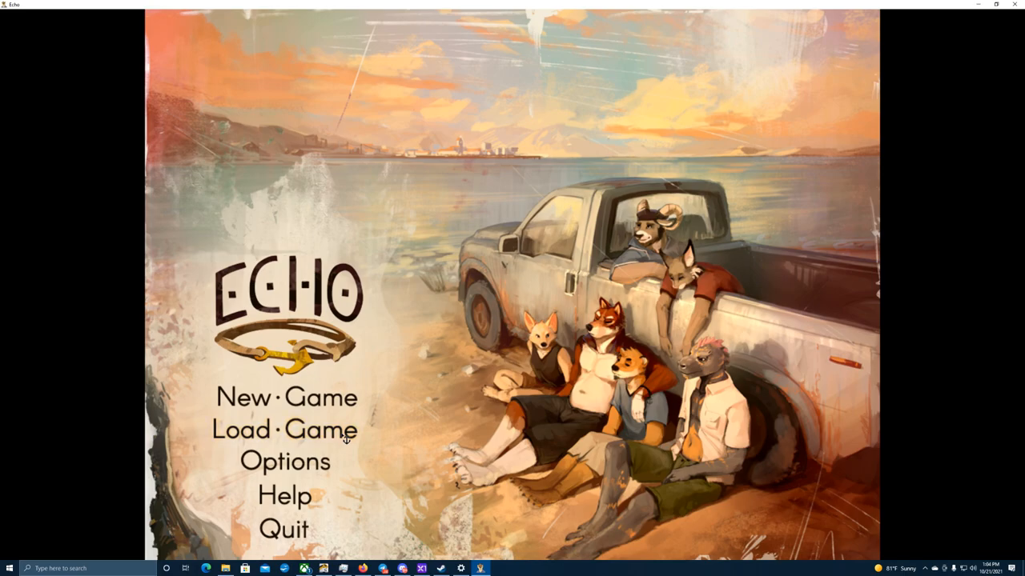
Resume the saved game from the title menu and read into the night-drive narration
left_click(282, 429)
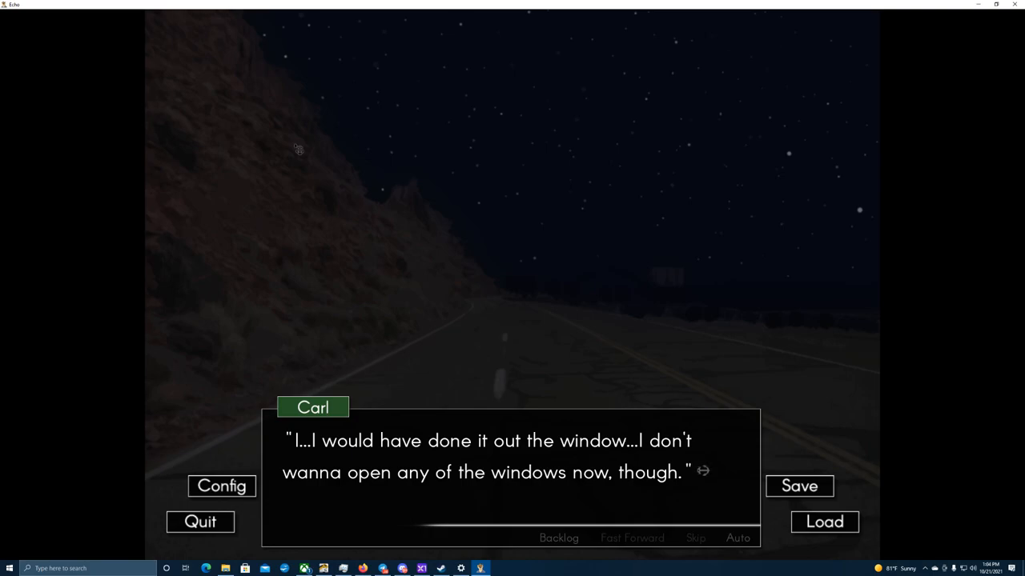
mouse_move(326, 281)
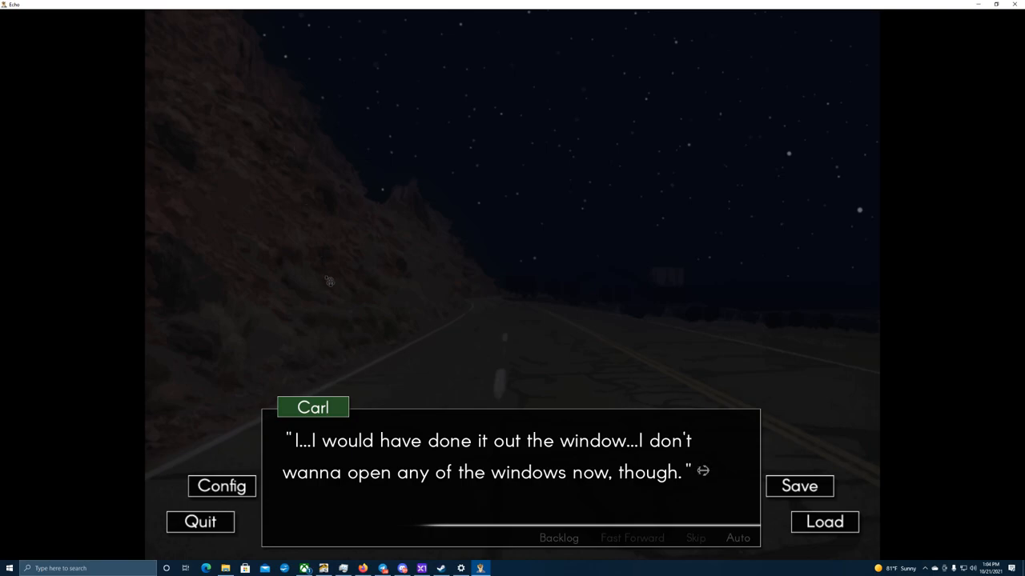
mouse_move(589, 320)
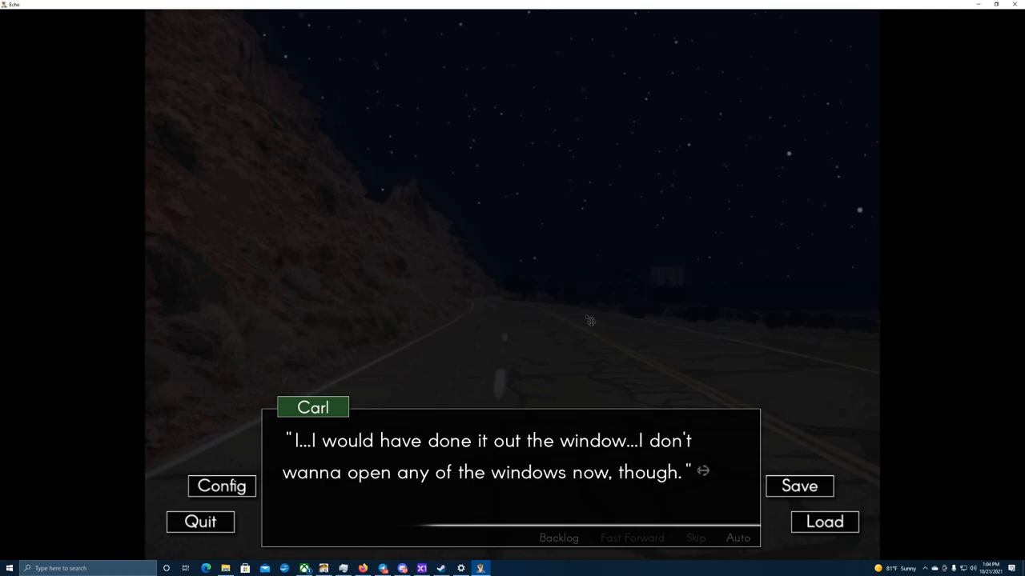
mouse_move(567, 324)
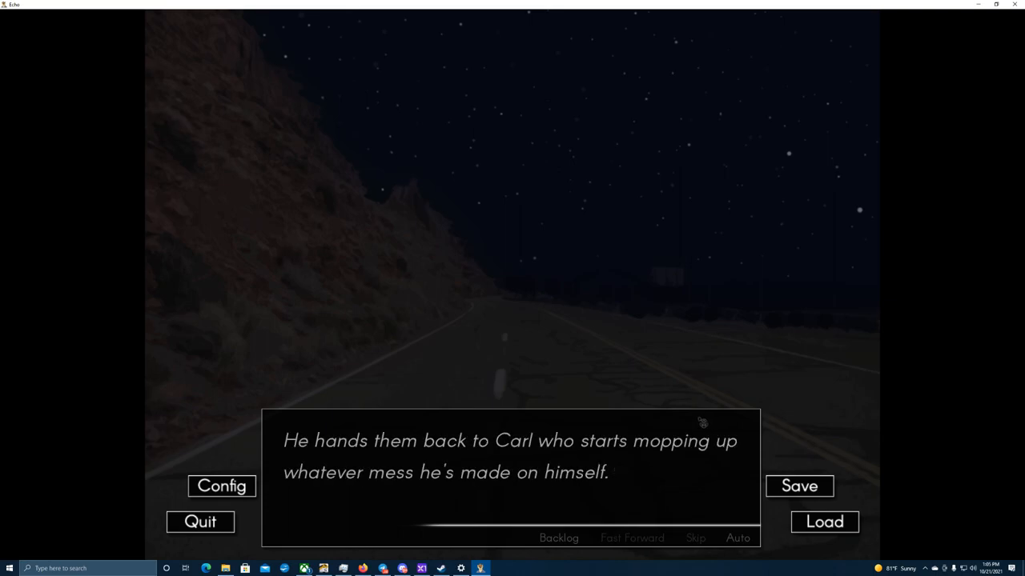
left_click(700, 423)
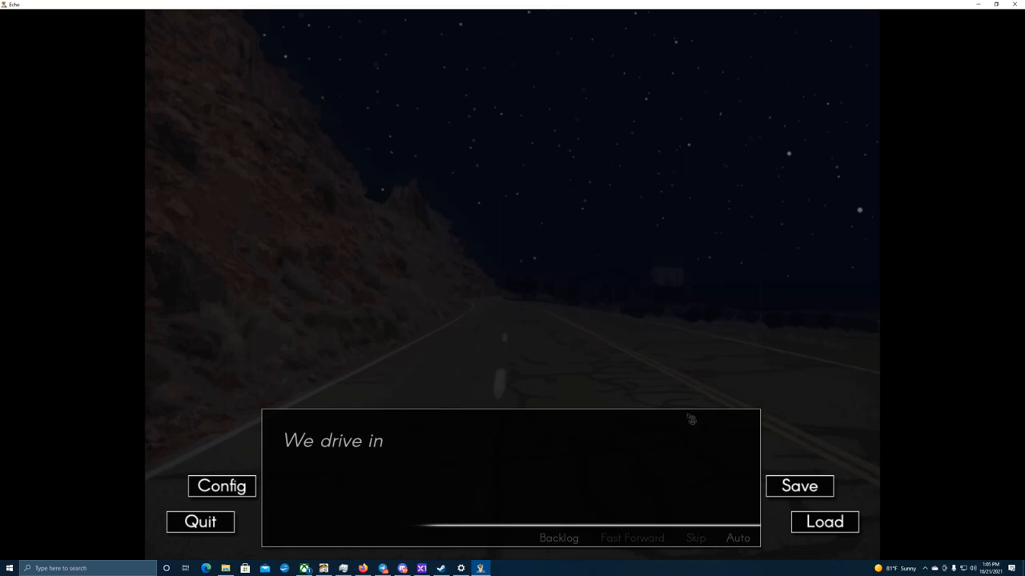
Read past the narrator's doubts about speed and the cops to TJ's arm around theirs
left_click(689, 419)
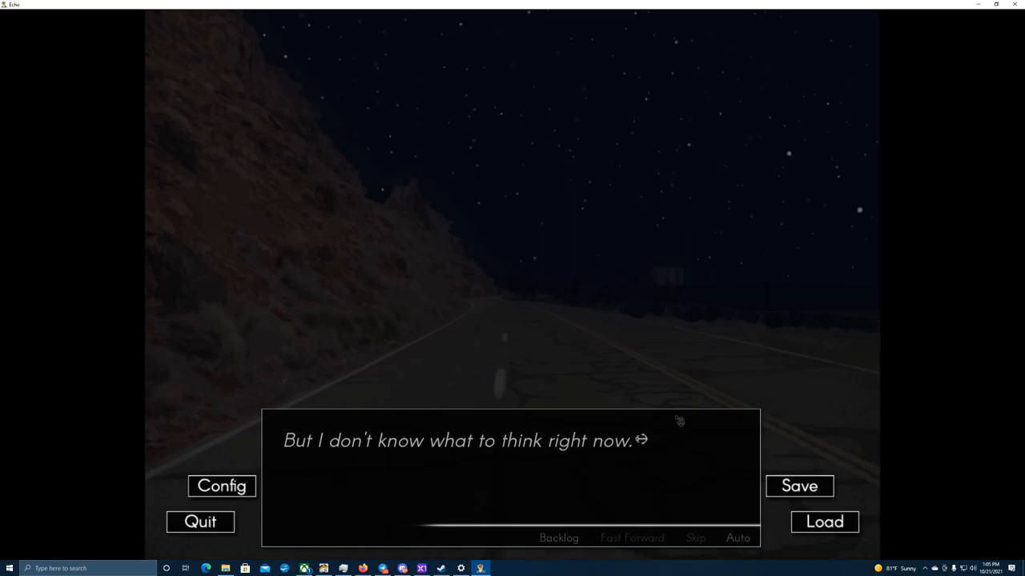
mouse_move(675, 421)
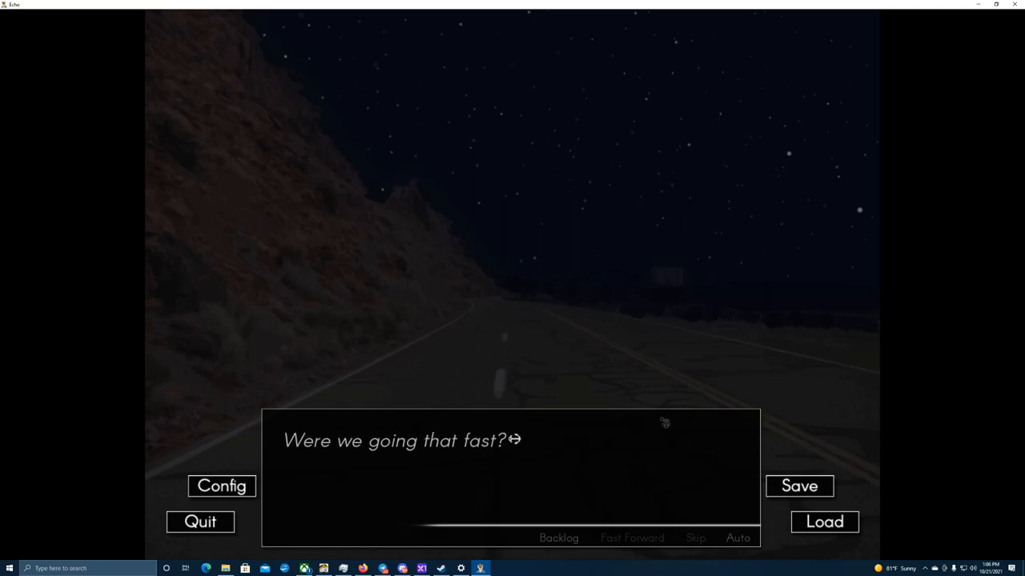
left_click(663, 425)
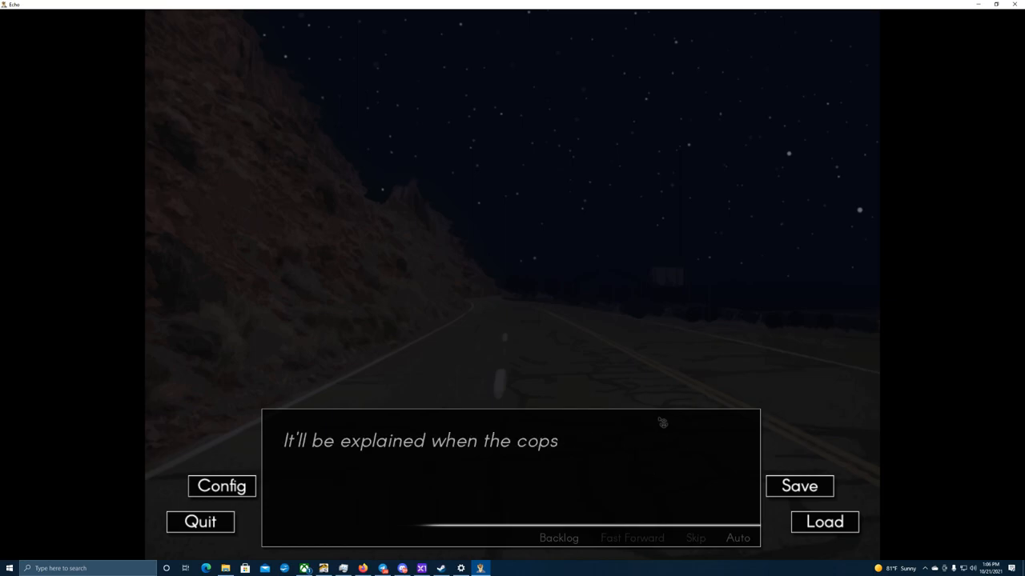
left_click(659, 424)
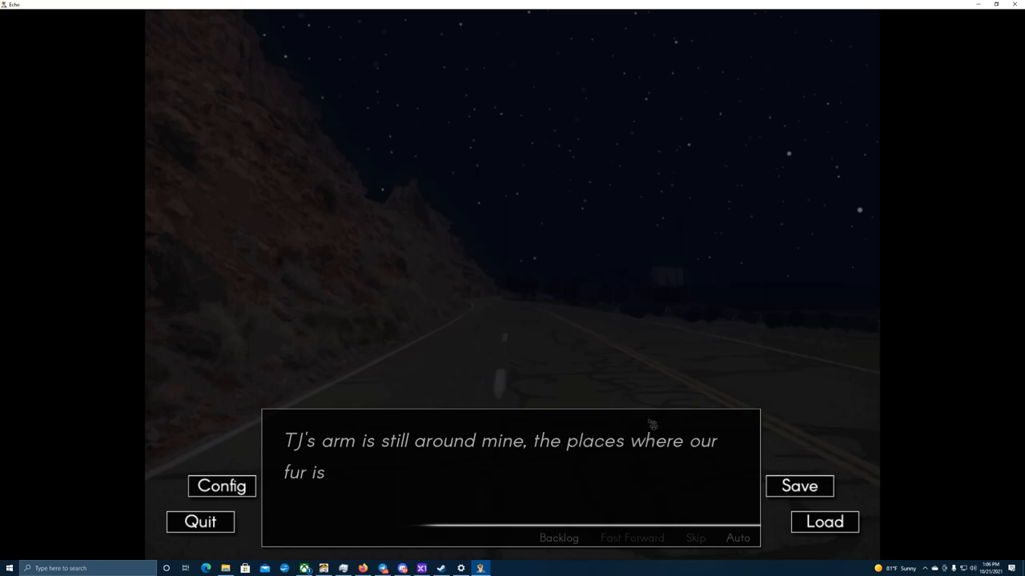
Read through Leo speaking and the car lurching as he slows, up to Leo turning
left_click(640, 424)
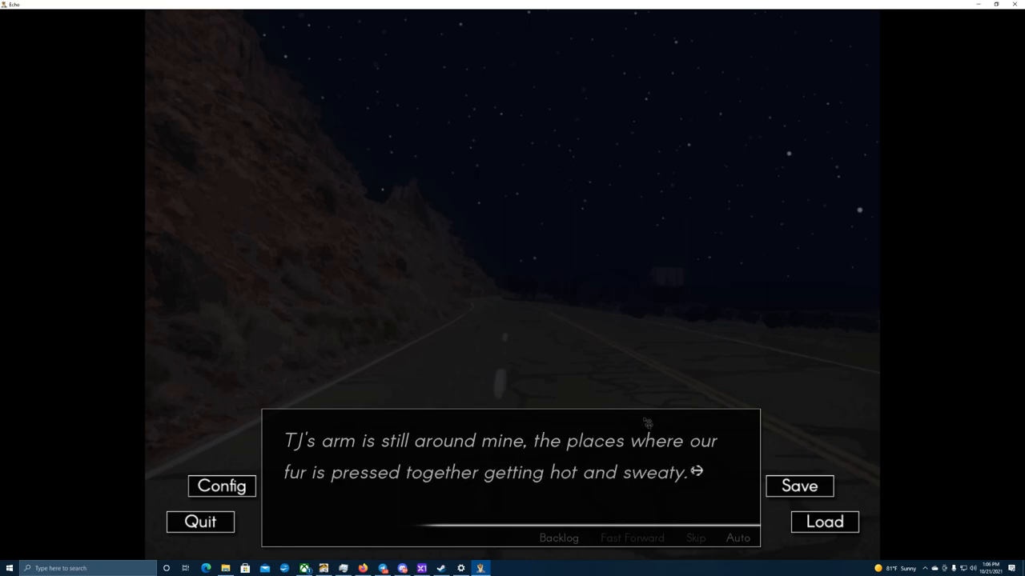
left_click(644, 425)
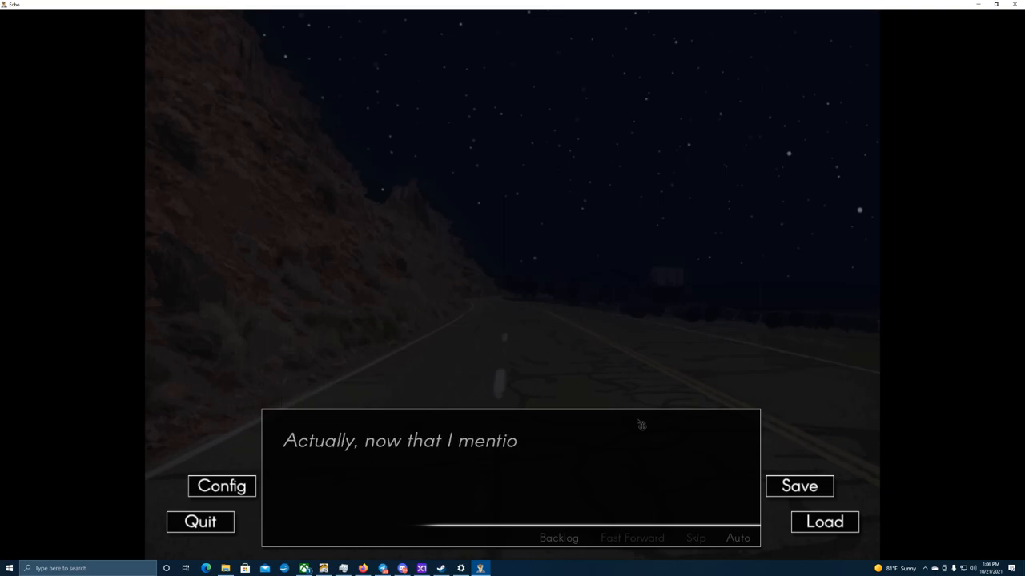
left_click(637, 424)
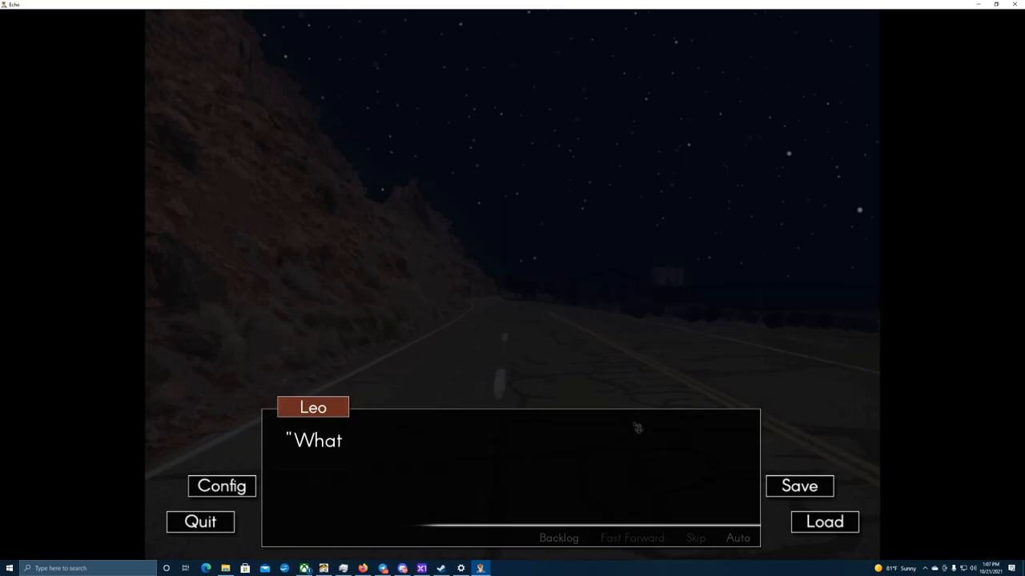
left_click(634, 426)
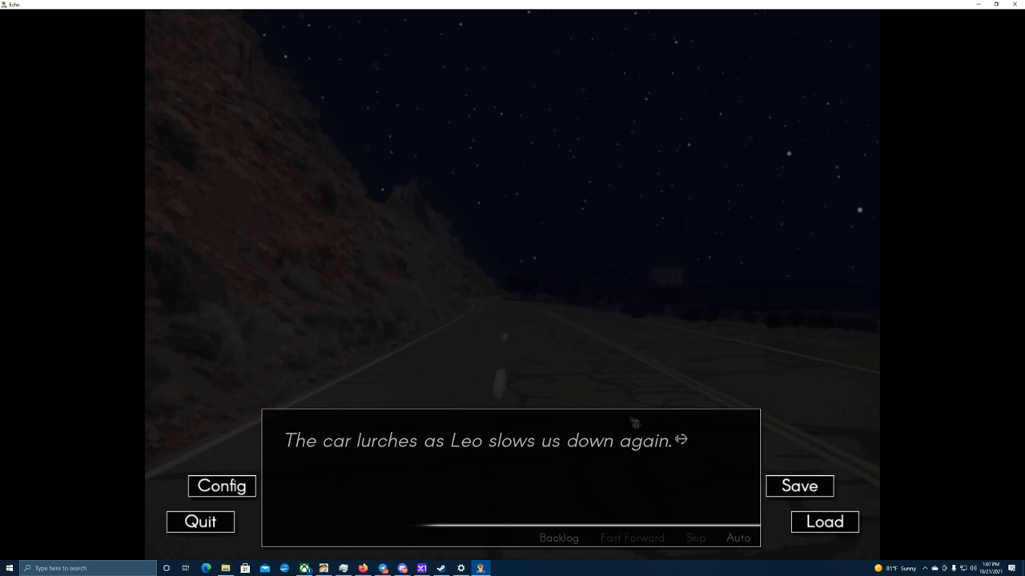
left_click(630, 422)
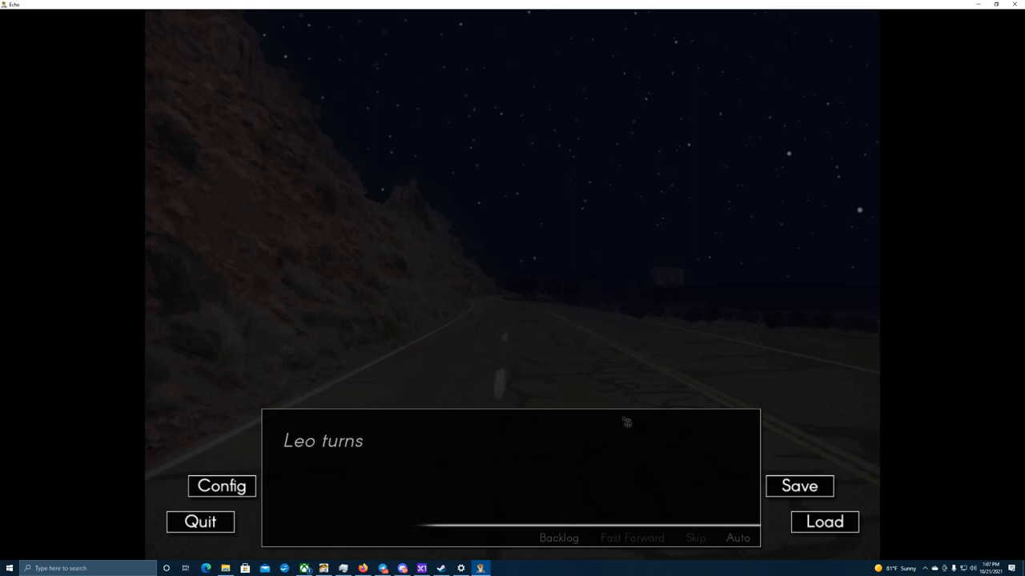
Read Leo asking if he's heading the right way up to him hunched staring out the windshield
left_click(627, 425)
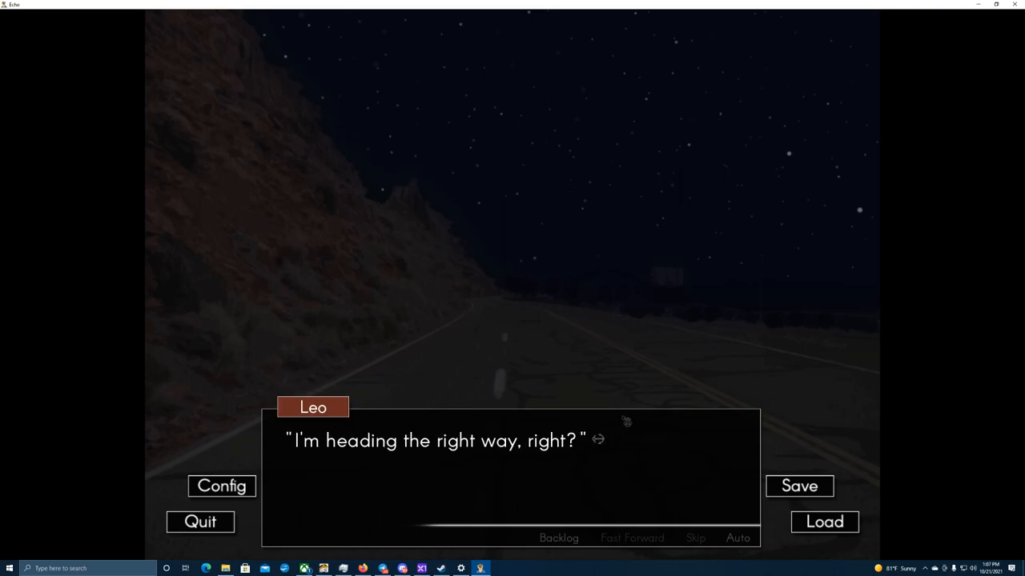
left_click(624, 419)
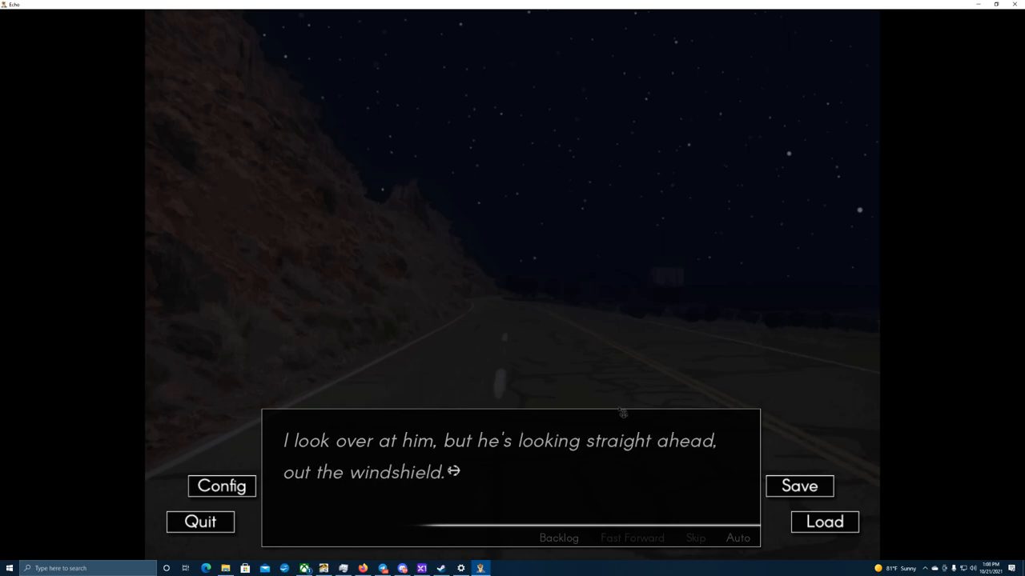
left_click(621, 413)
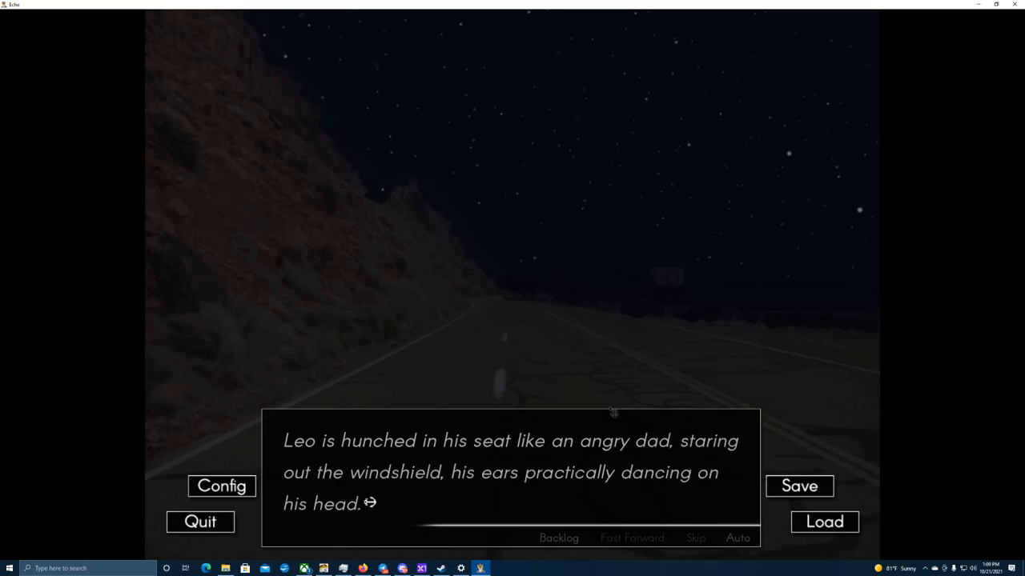
Read past TJ trembling, the slopes and the skateboarding memory
left_click(609, 416)
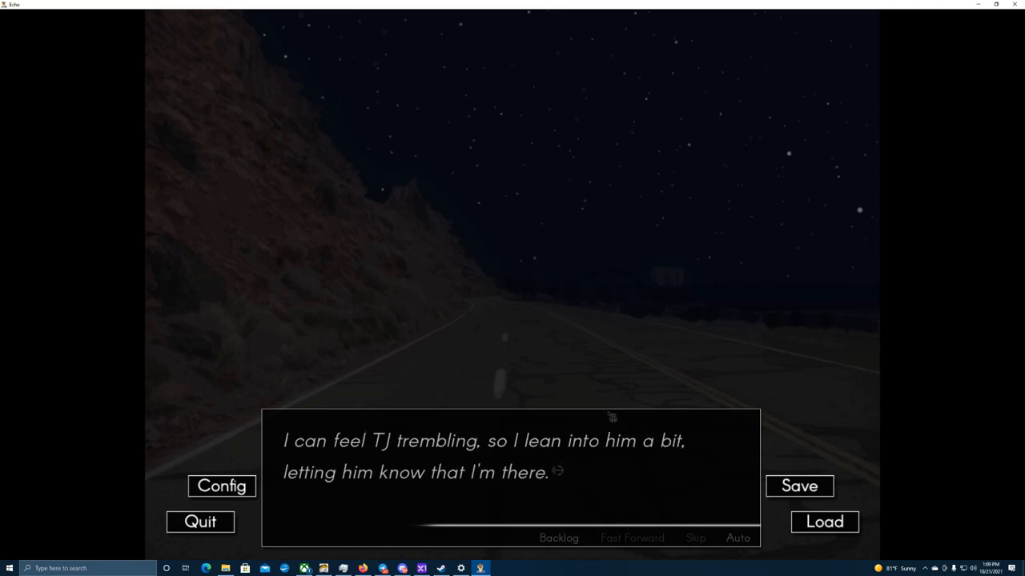
left_click(608, 419)
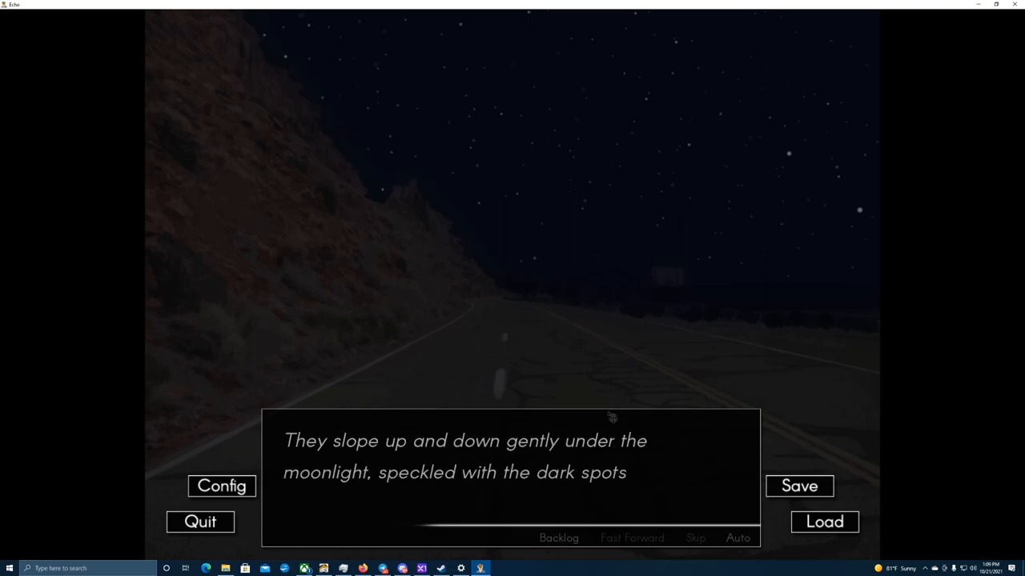
left_click(608, 416)
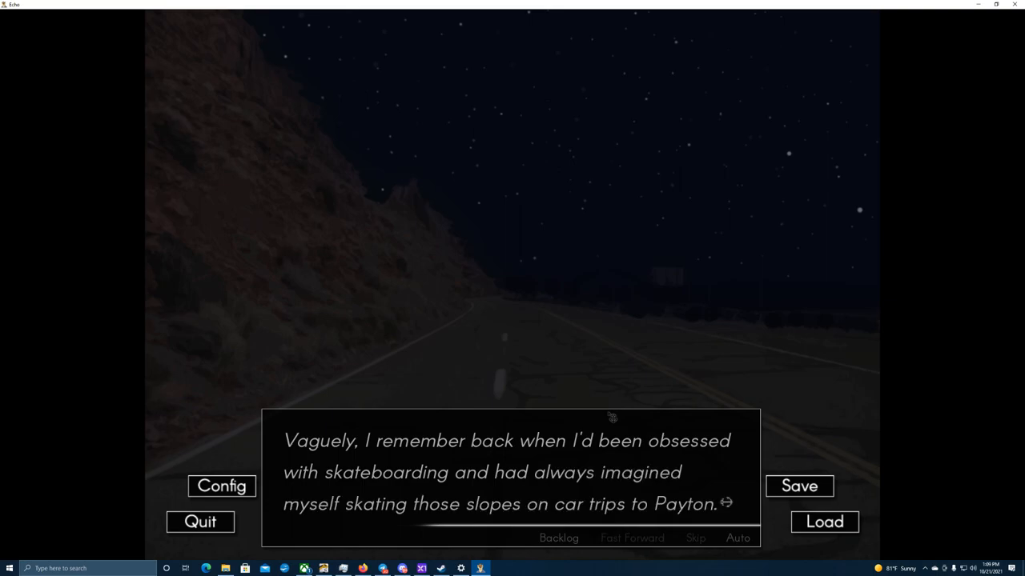
left_click(512, 472)
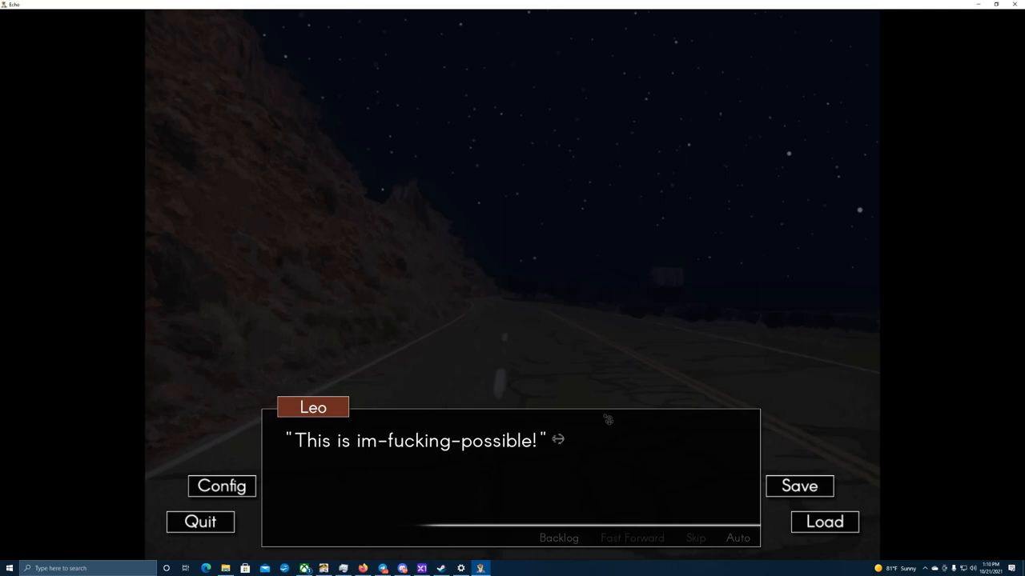
mouse_move(609, 415)
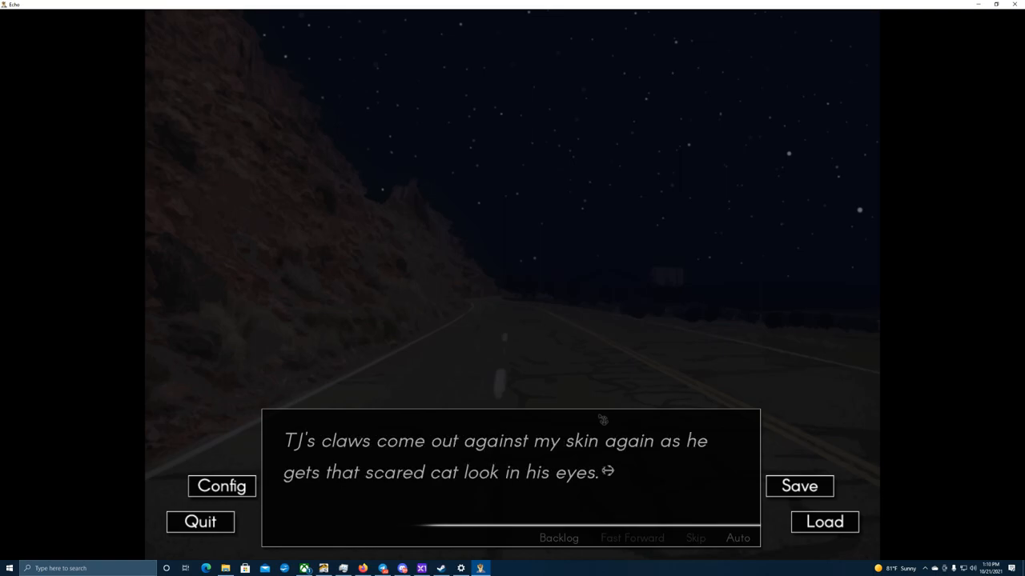
Continue through TJ's claws and the narrator's fear to 'I must be dreaming.'
left_click(600, 419)
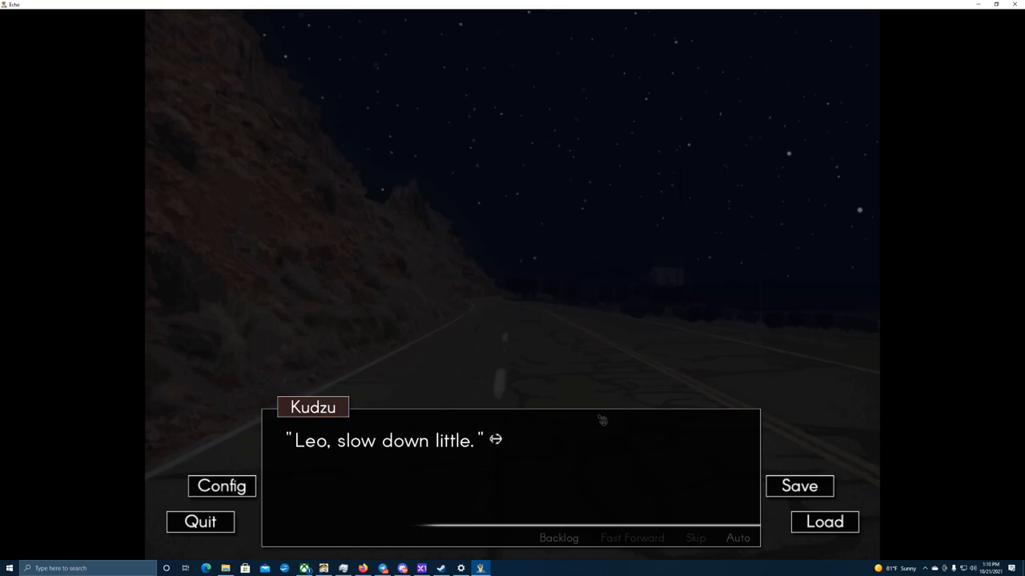
left_click(601, 419)
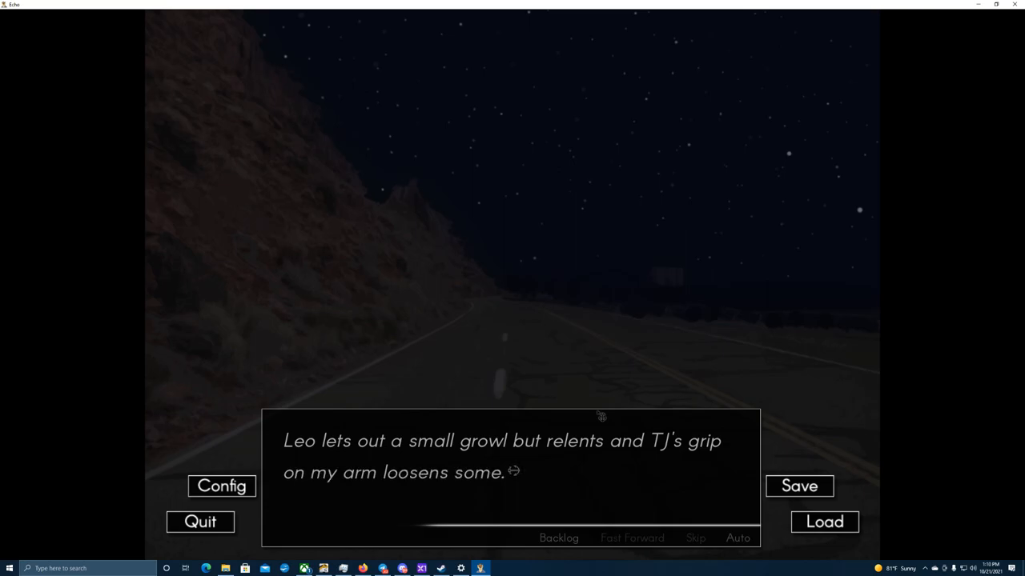
left_click(509, 472)
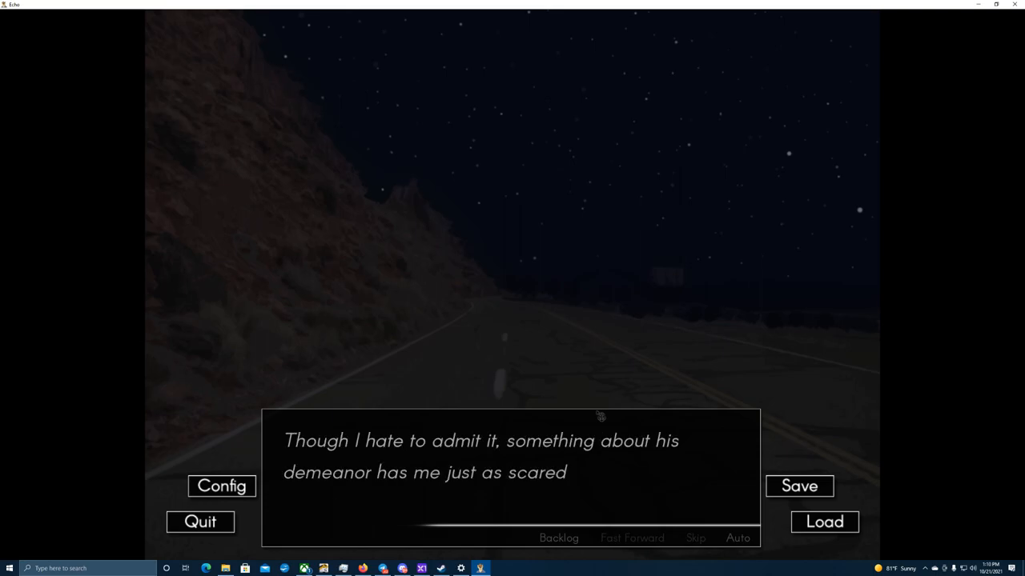
left_click(599, 416)
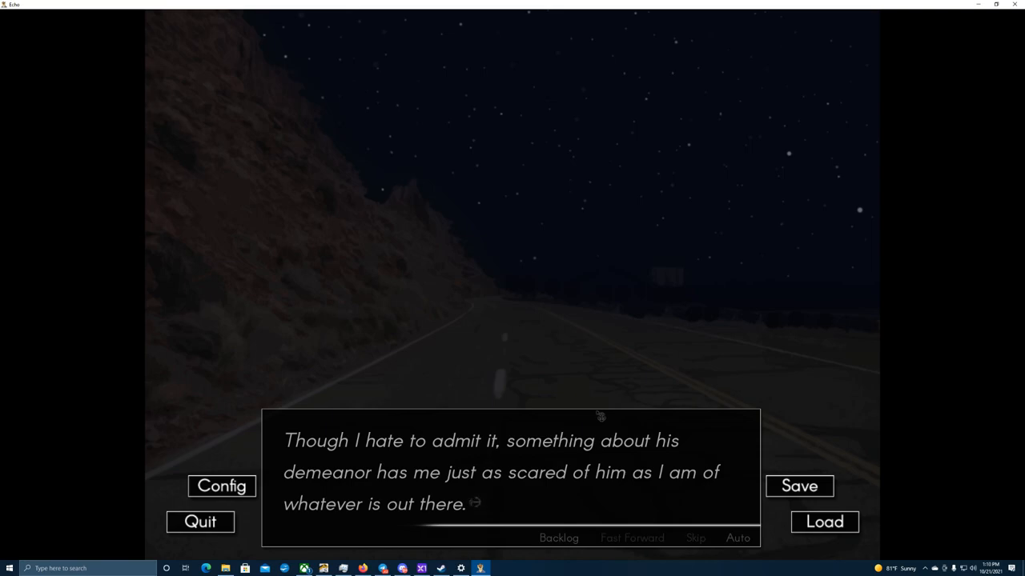
left_click(602, 416)
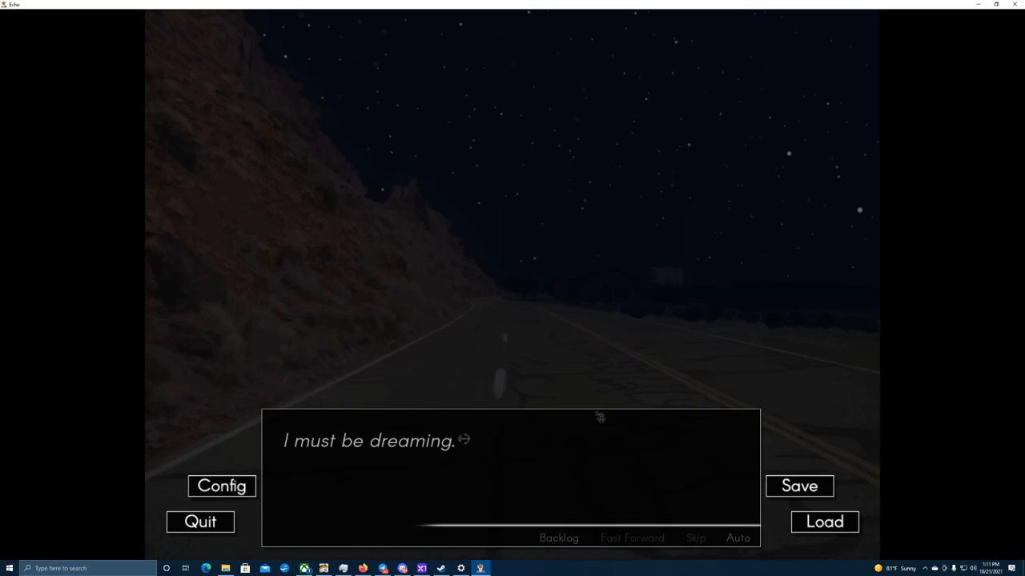
Read the silent wait staring at the car, Leo muttering, up to the scratching noise behind it
left_click(596, 419)
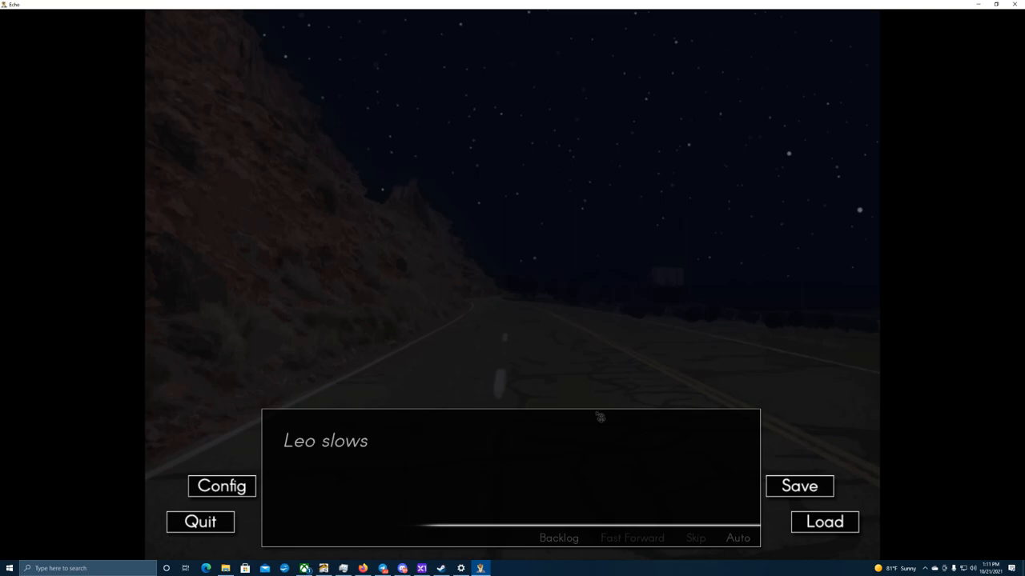
left_click(596, 417)
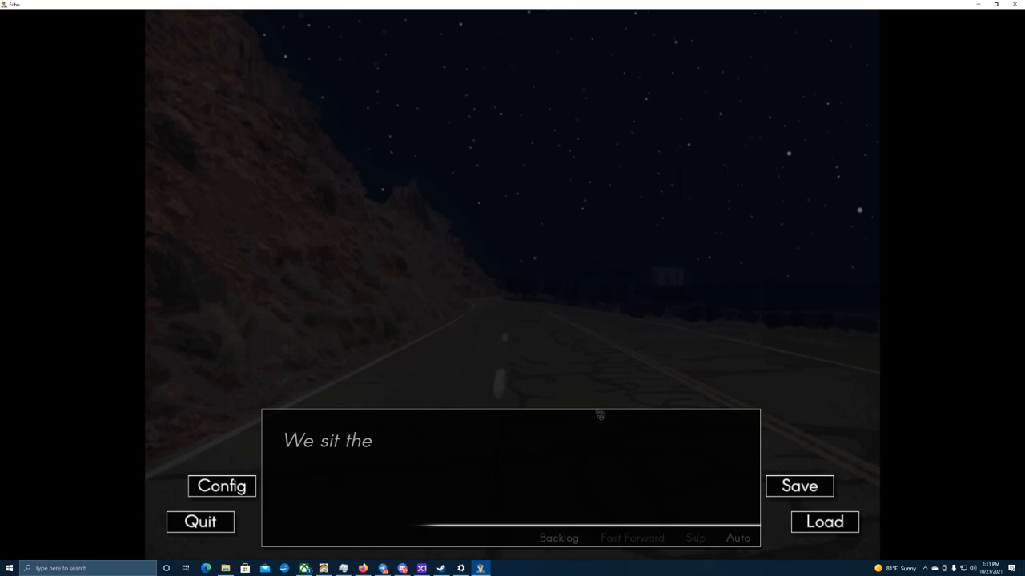
left_click(599, 416)
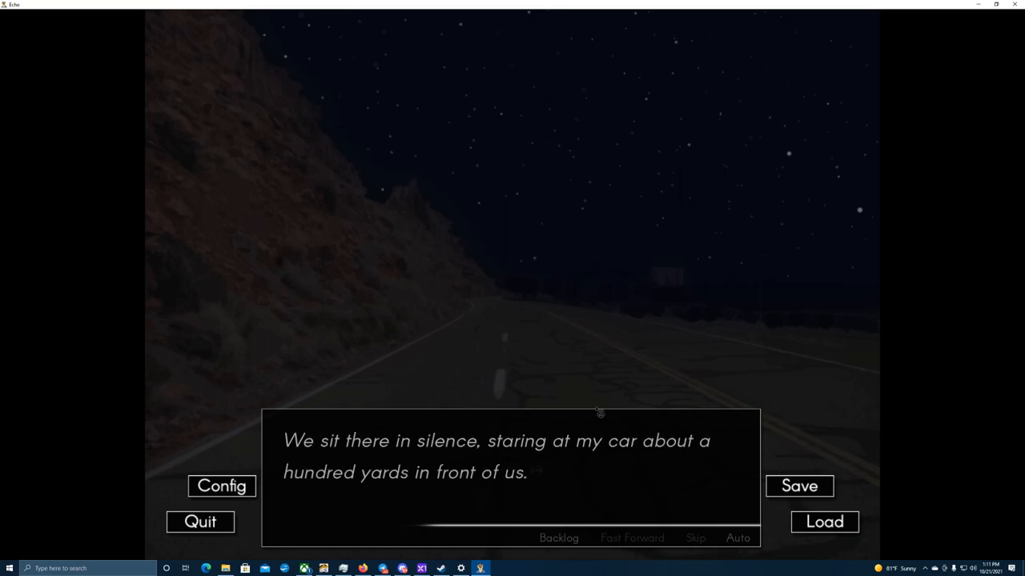
left_click(597, 413)
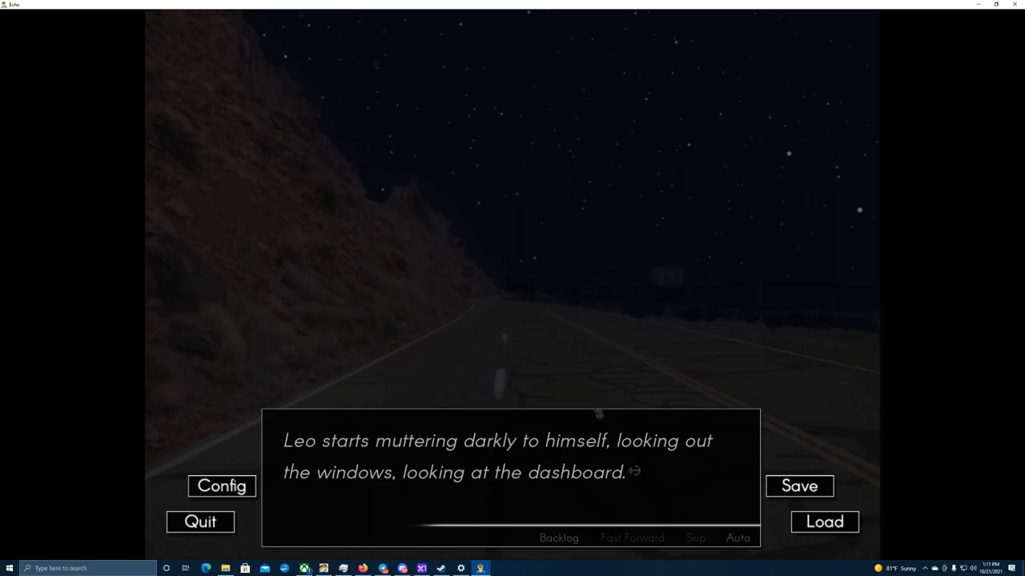
left_click(595, 414)
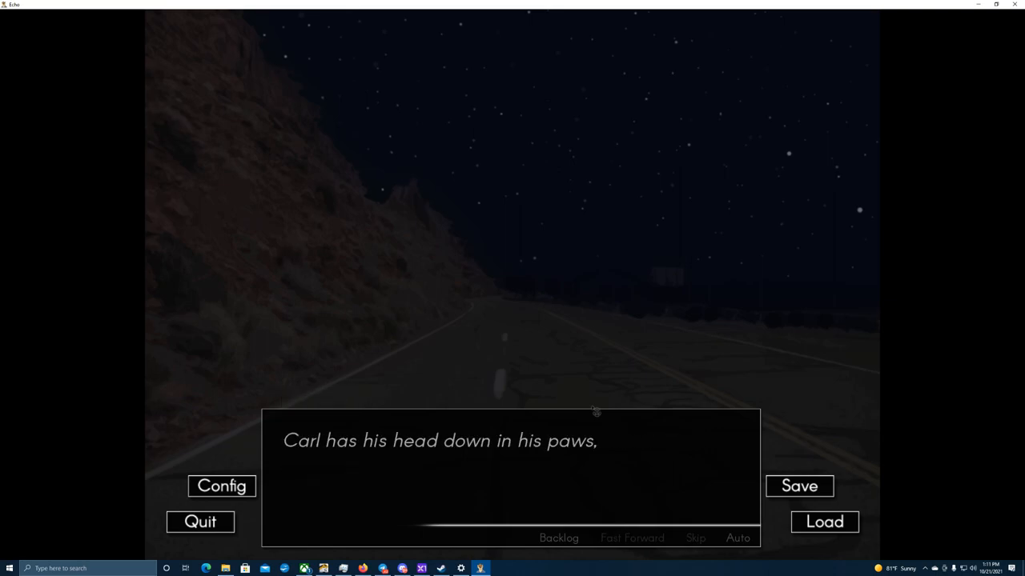
left_click(594, 412)
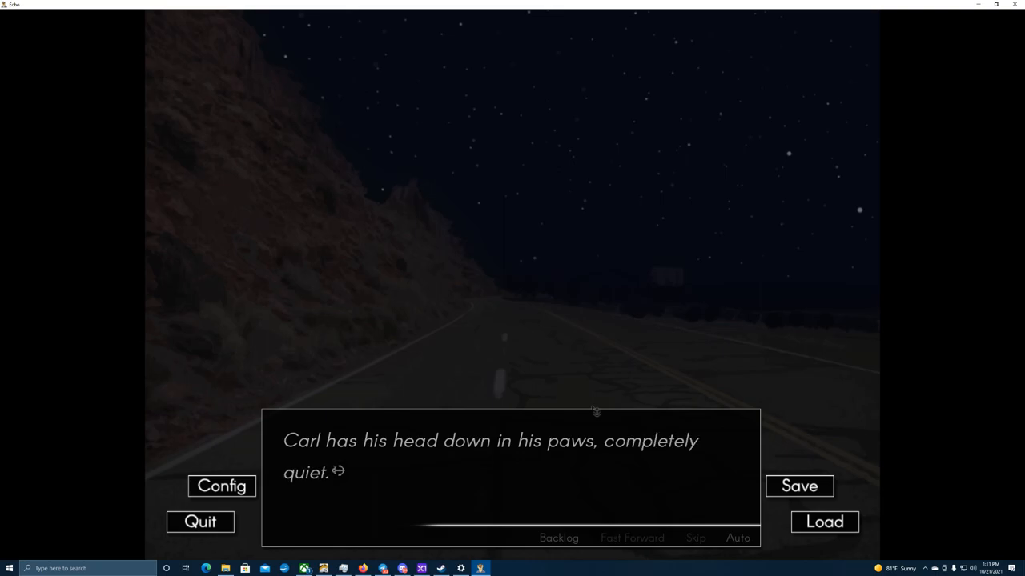
left_click(592, 410)
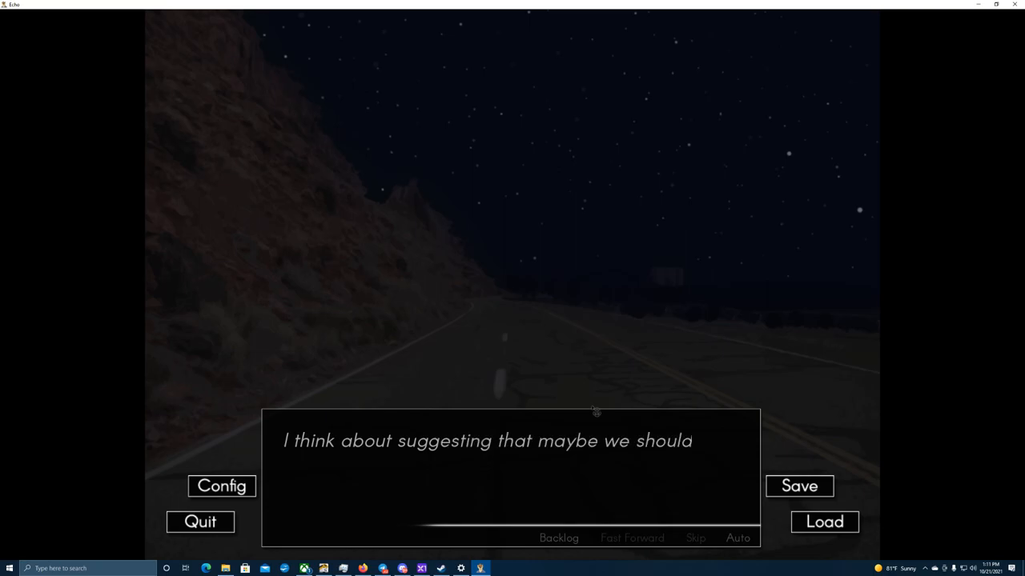
left_click(592, 413)
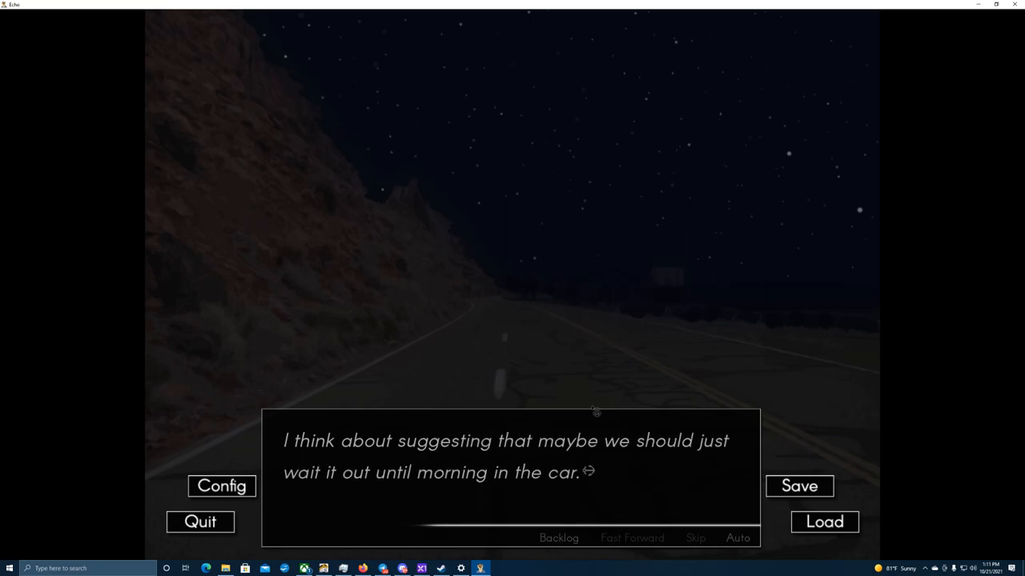
left_click(594, 413)
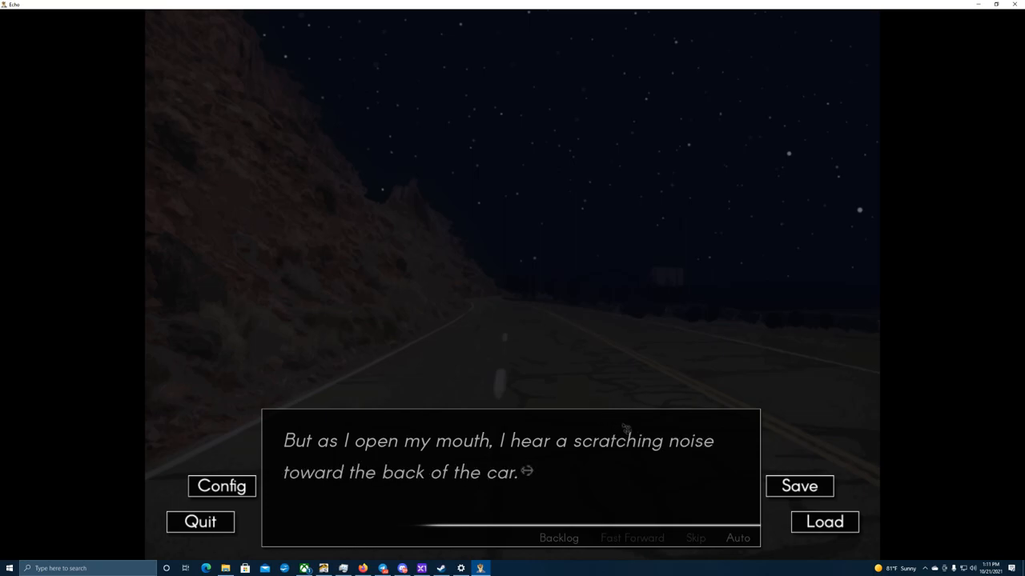
Read Leo jolting the car off-road into a U-turn until 'I sit up fully.'
left_click(624, 429)
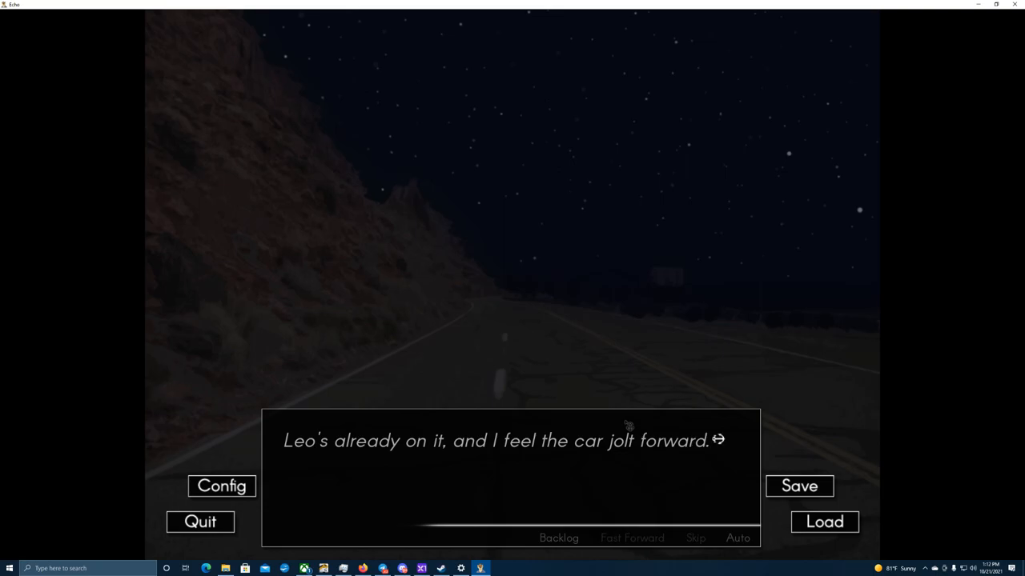
left_click(629, 426)
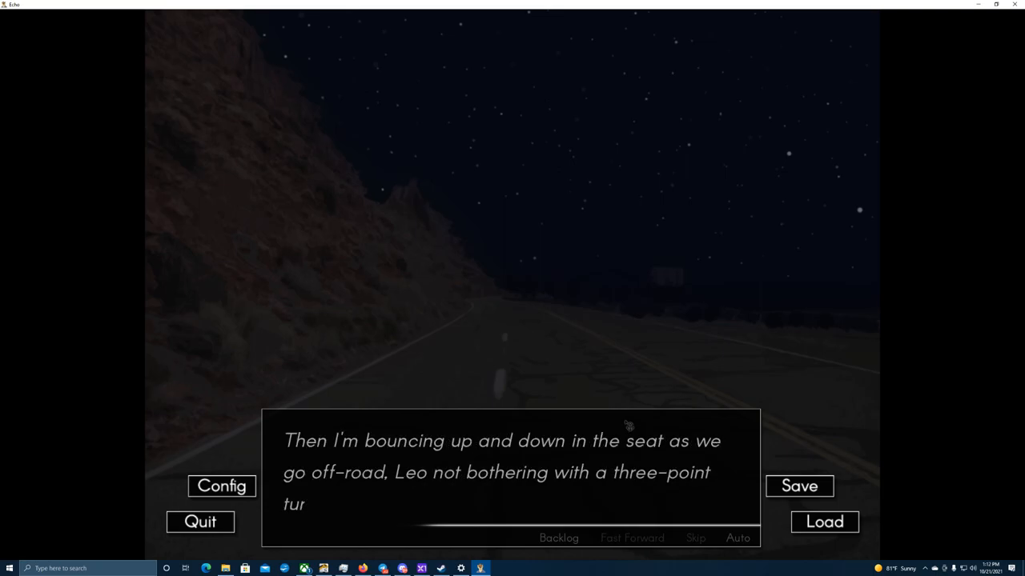
left_click(509, 480)
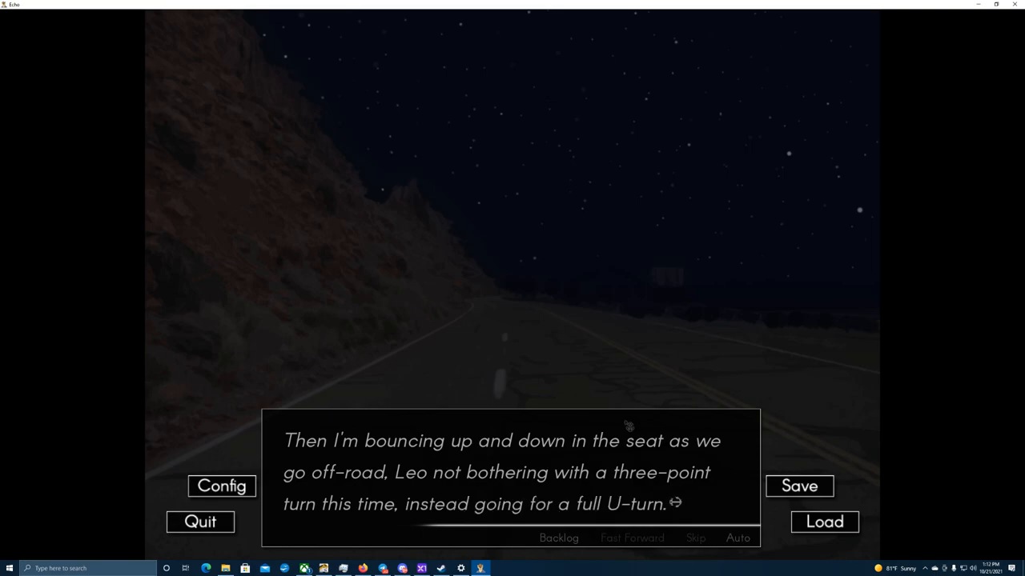
left_click(628, 425)
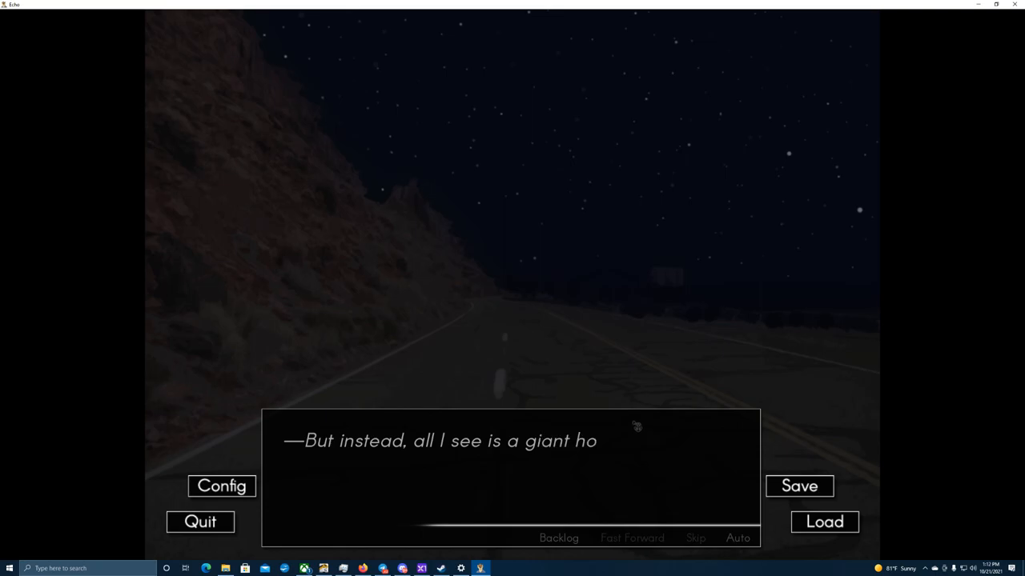
left_click(637, 429)
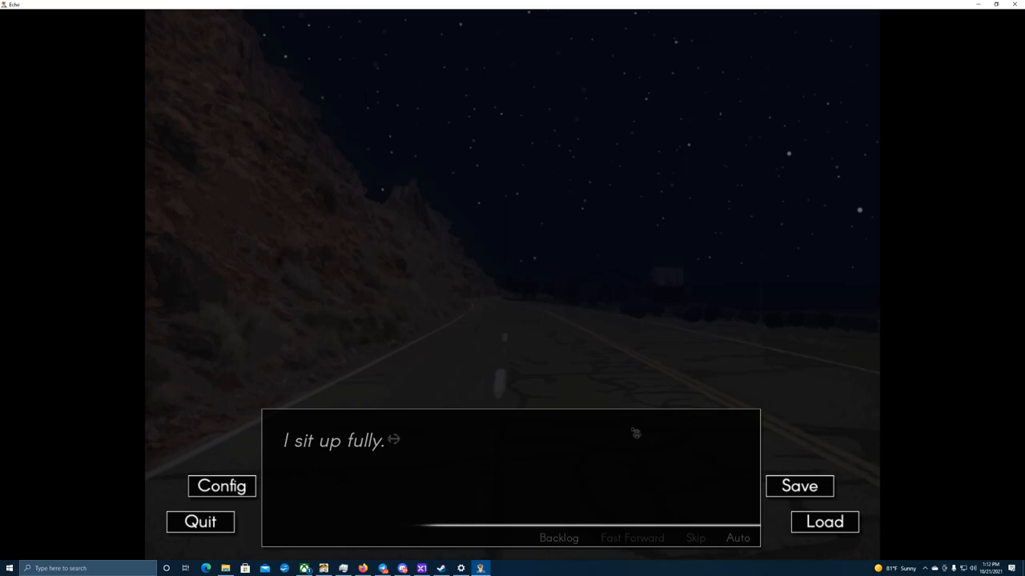
Advance past 'I sit up fully' to the line beginning 'This time'
left_click(634, 432)
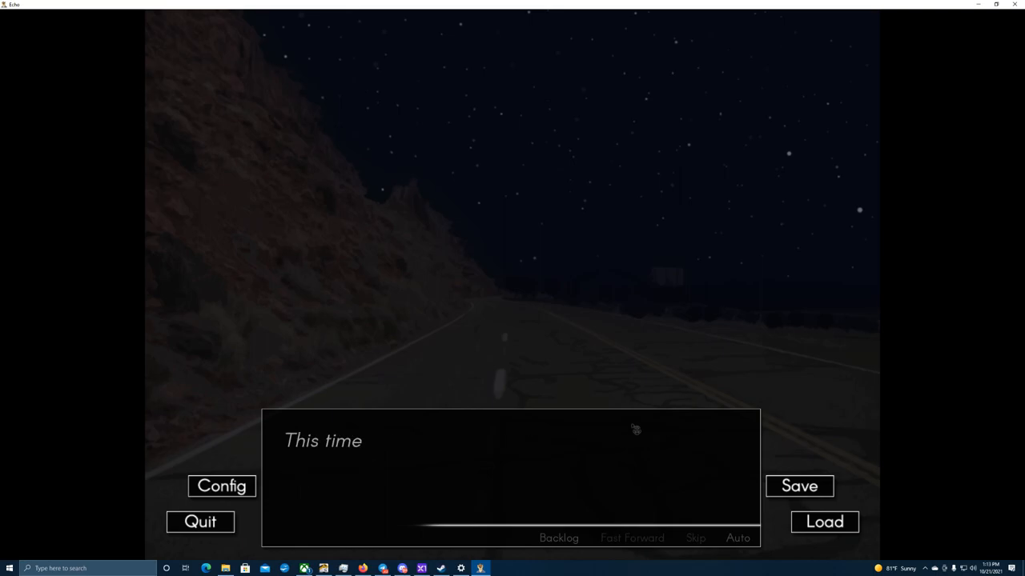
Read the quiet drive and the wilderness-versus-town thought into the moonlit Lake Emma Road scene
left_click(631, 429)
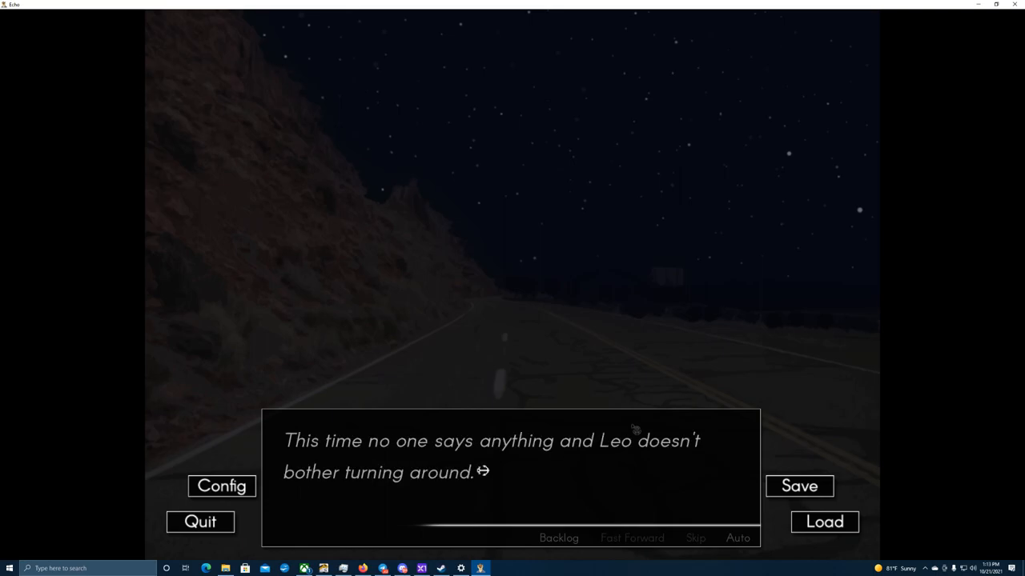
left_click(631, 431)
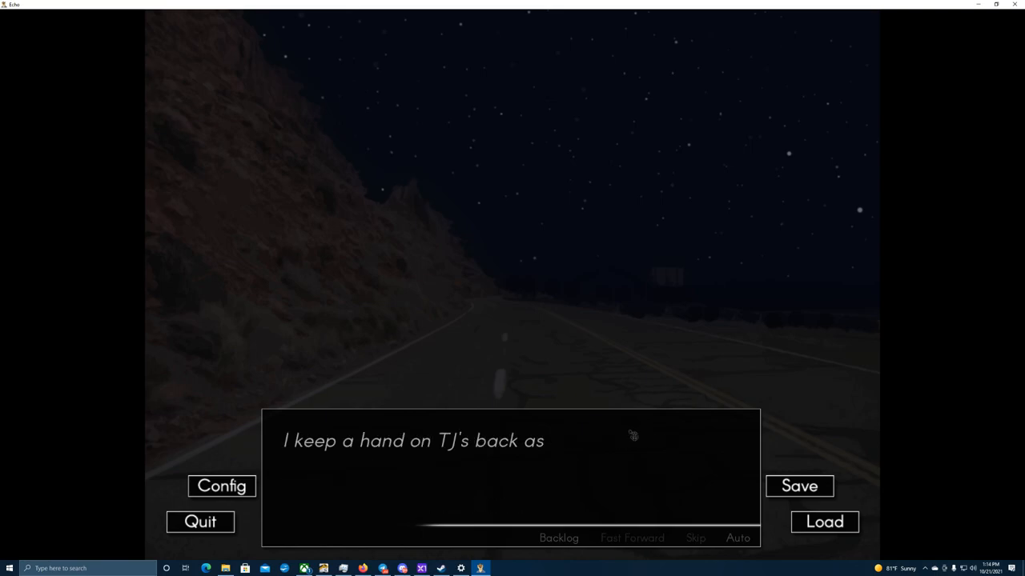
left_click(631, 435)
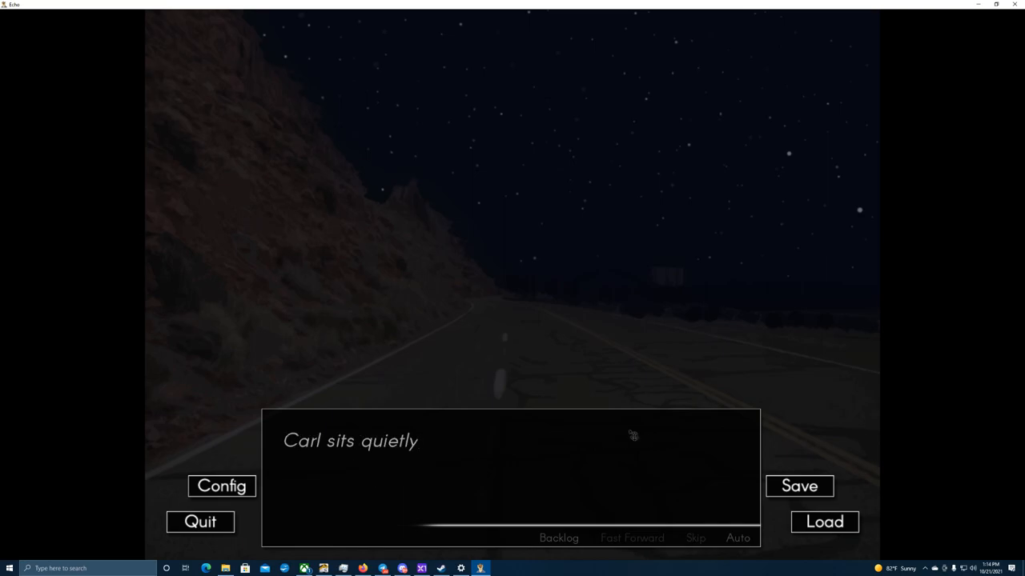
left_click(631, 438)
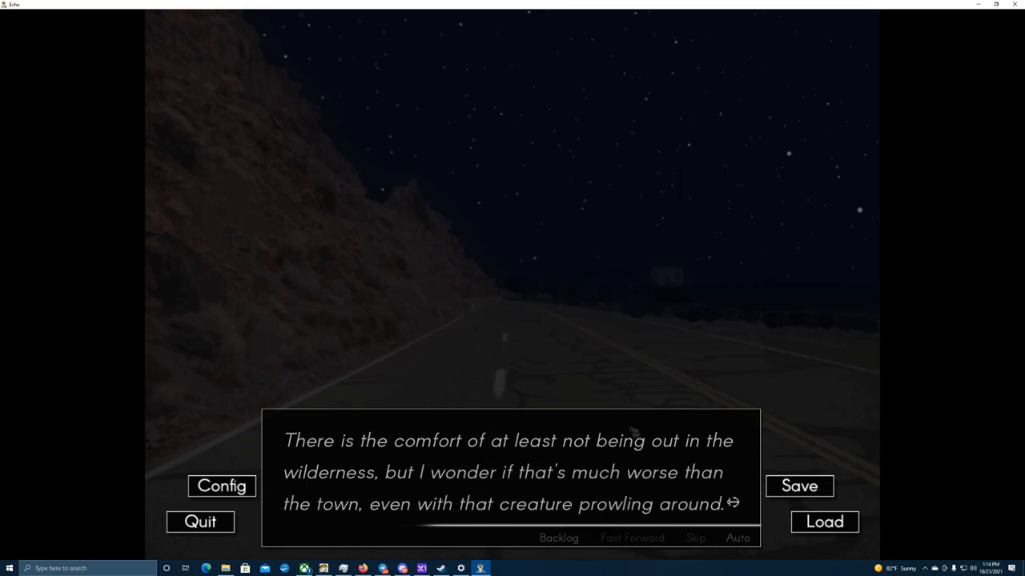
left_click(632, 448)
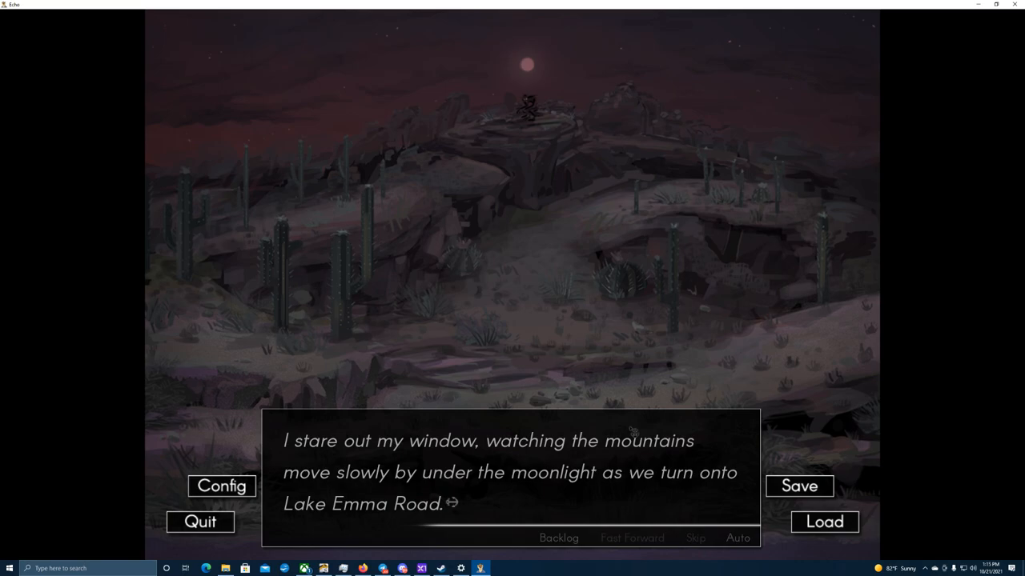
Read past the crouched figure on the hilltop 50 feet away to TJ shouting 'Chase! Chase!'
left_click(501, 483)
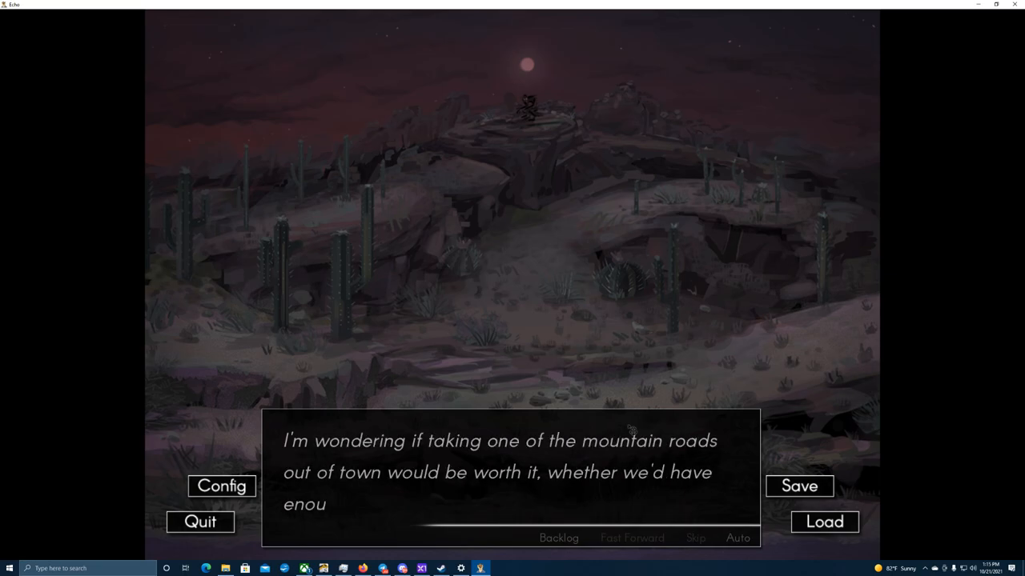
left_click(513, 473)
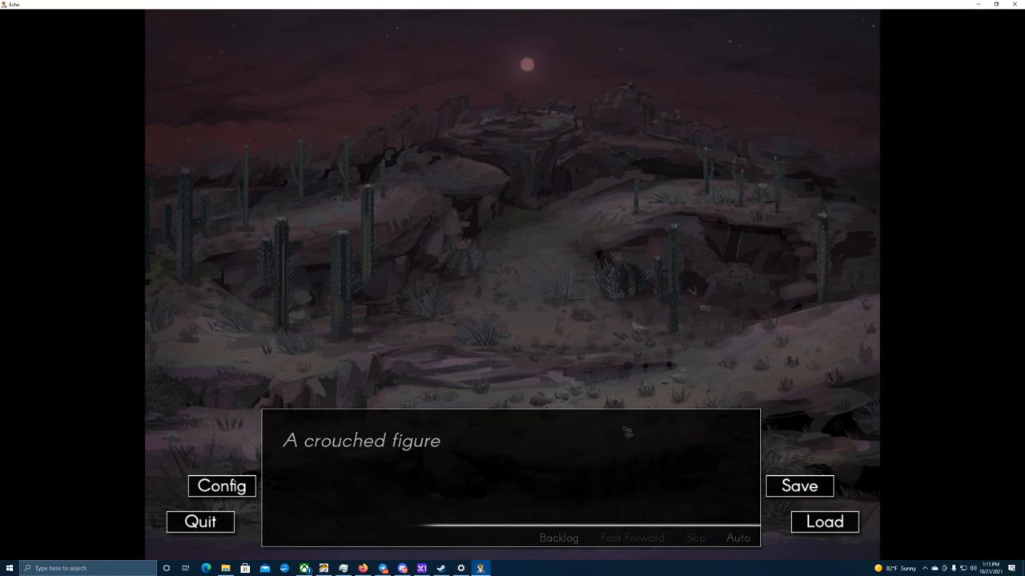
left_click(624, 433)
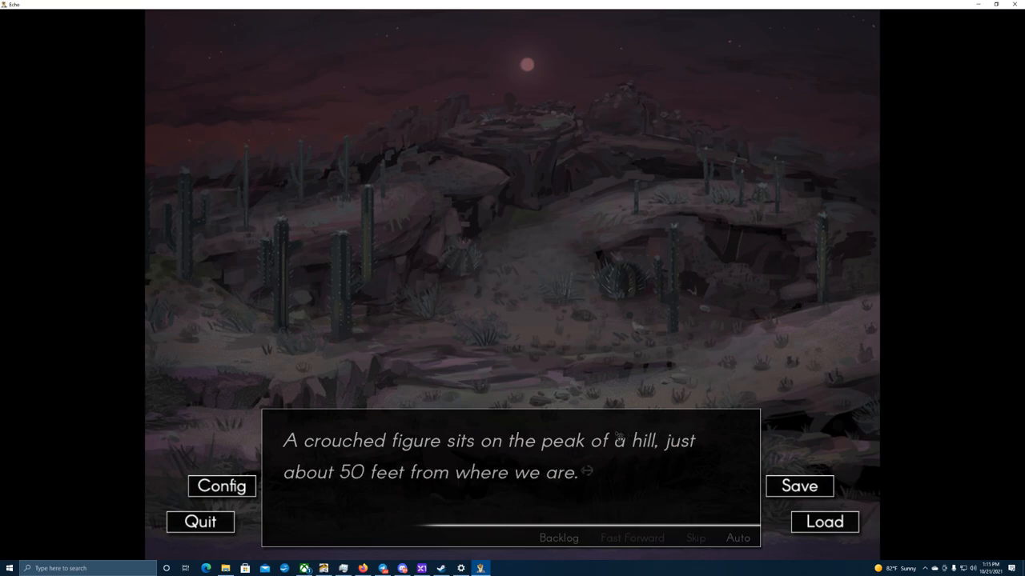
left_click(512, 464)
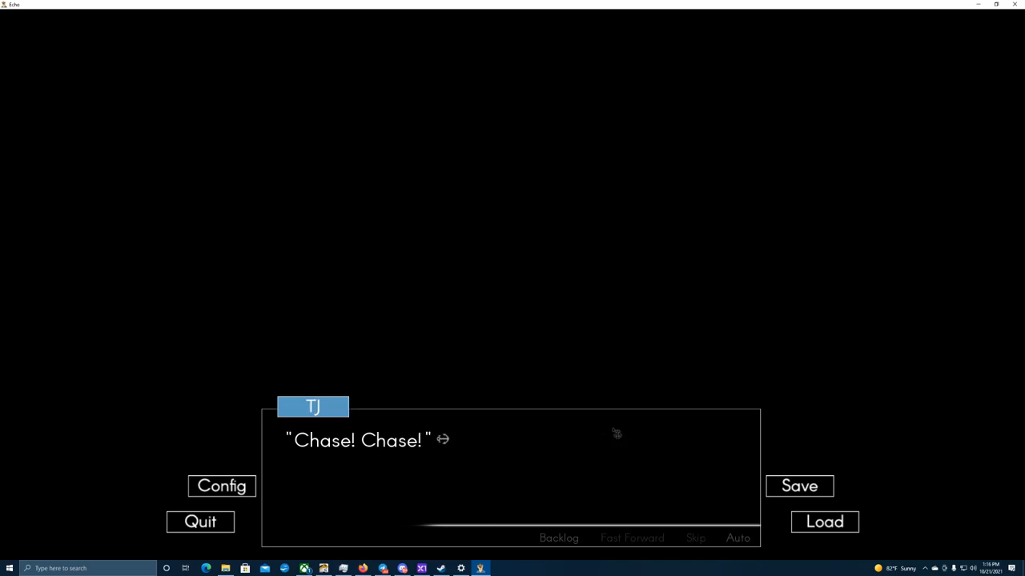
mouse_move(603, 436)
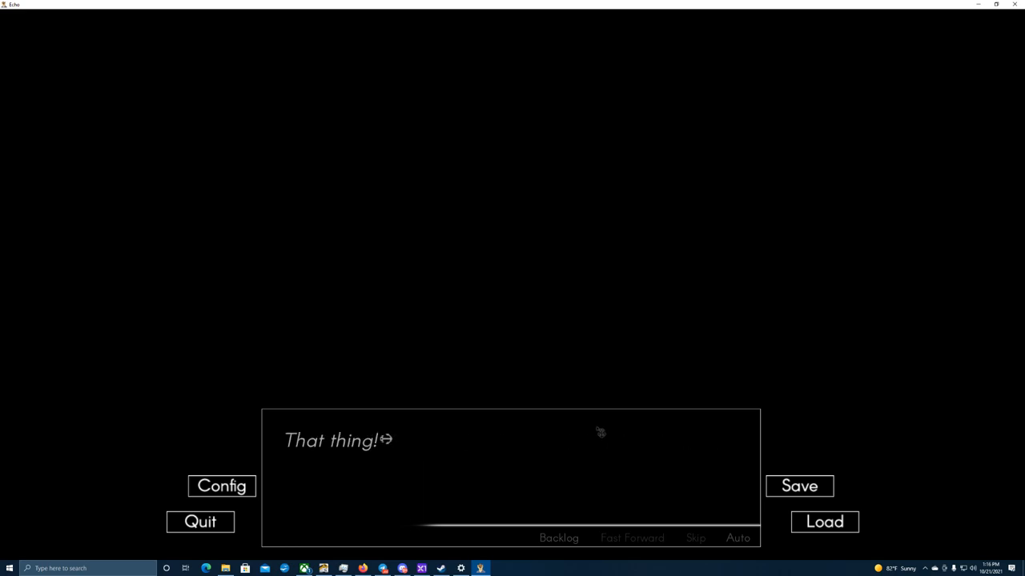
Advance the dark car scene past 'That thing!', the seat belt line and Carl's window shout
left_click(600, 436)
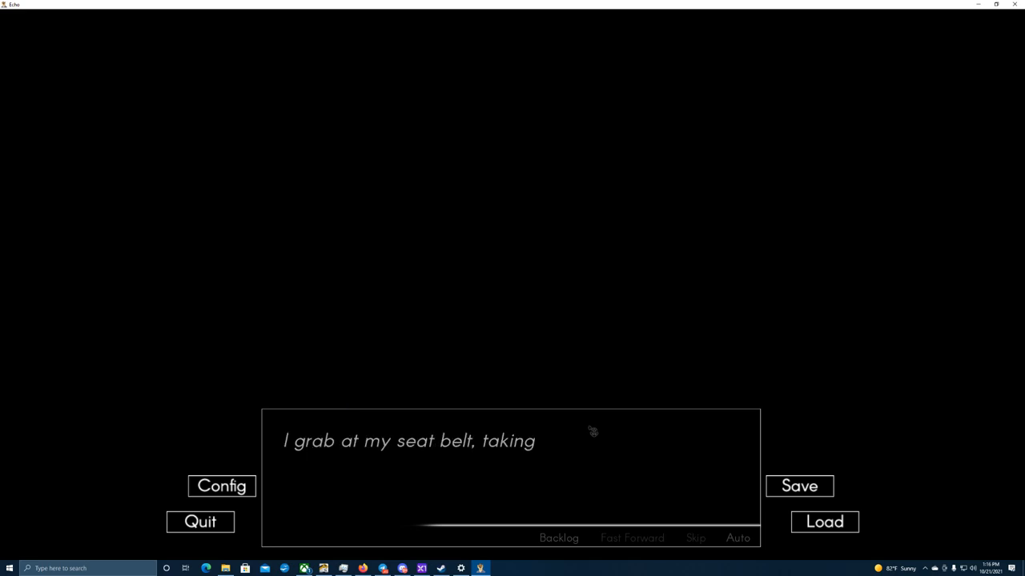
left_click(589, 435)
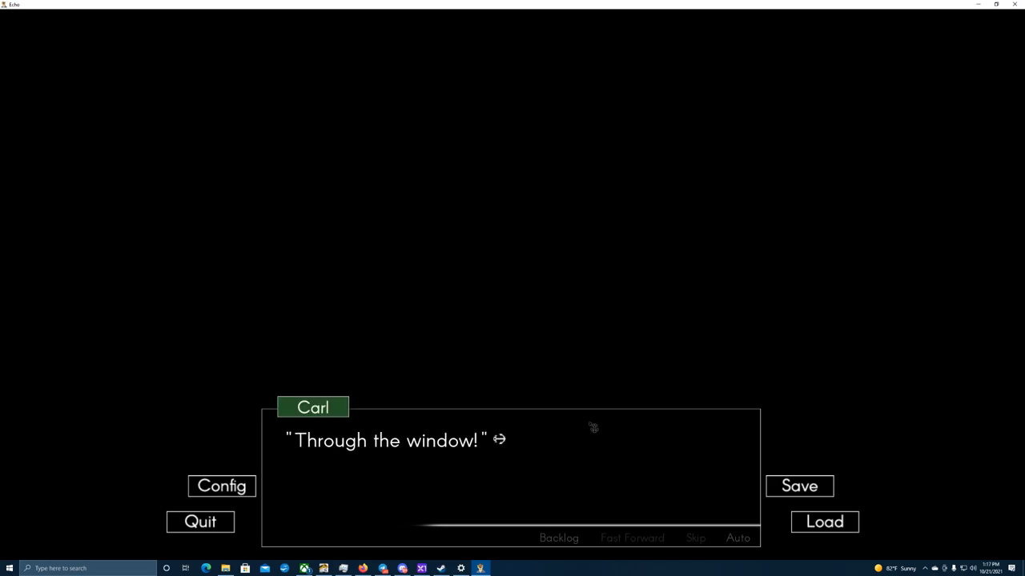
left_click(586, 425)
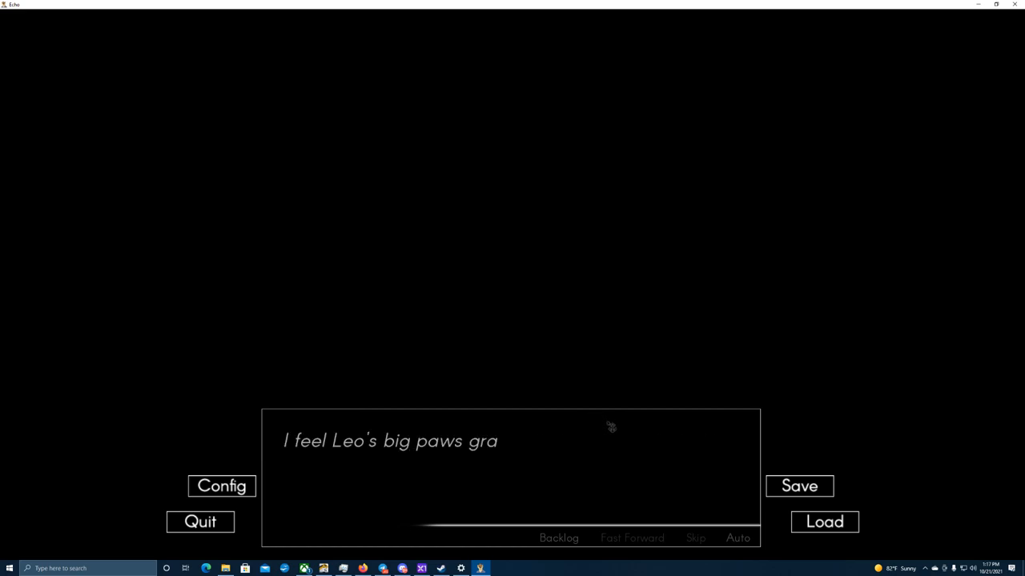
Advance the sinking-car narration from Leo's paws through the tipped car to Chase's shout at Kudzu
left_click(608, 429)
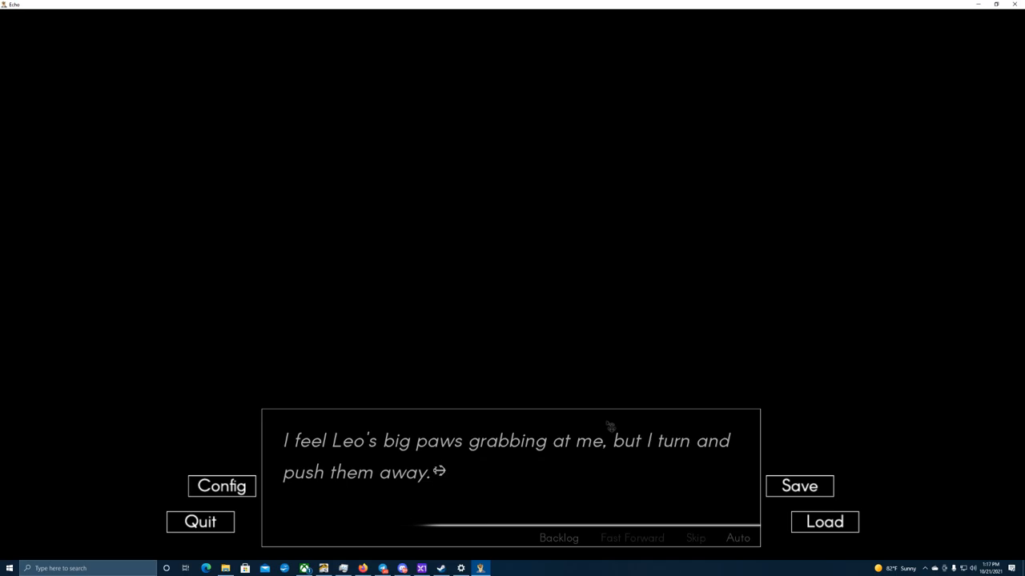
left_click(605, 440)
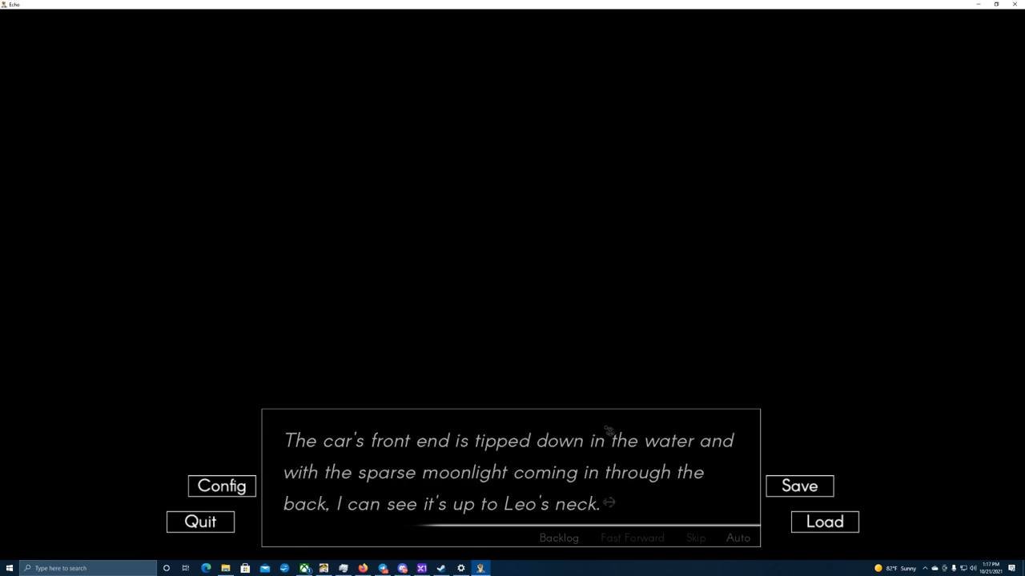
left_click(607, 432)
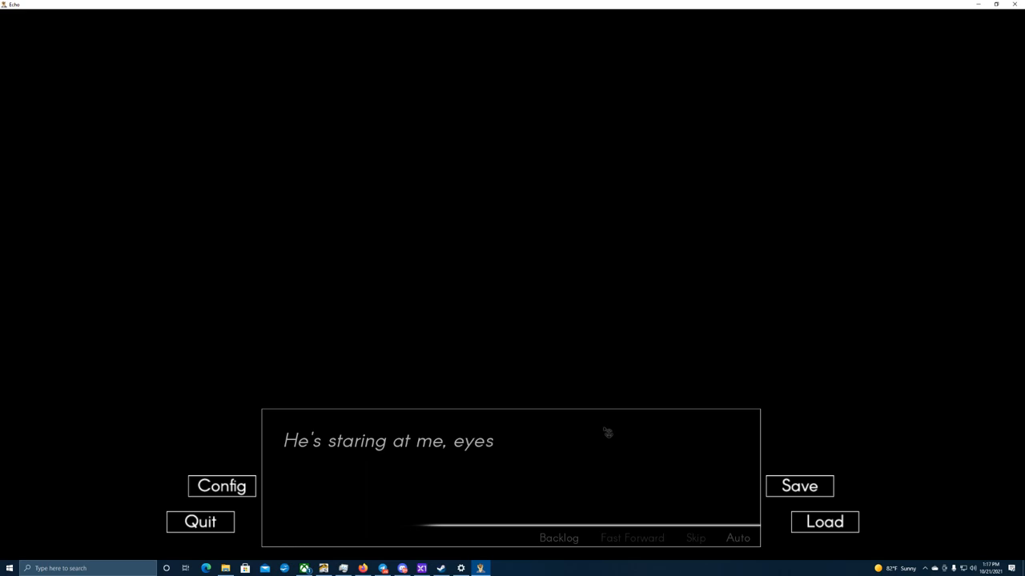
left_click(608, 432)
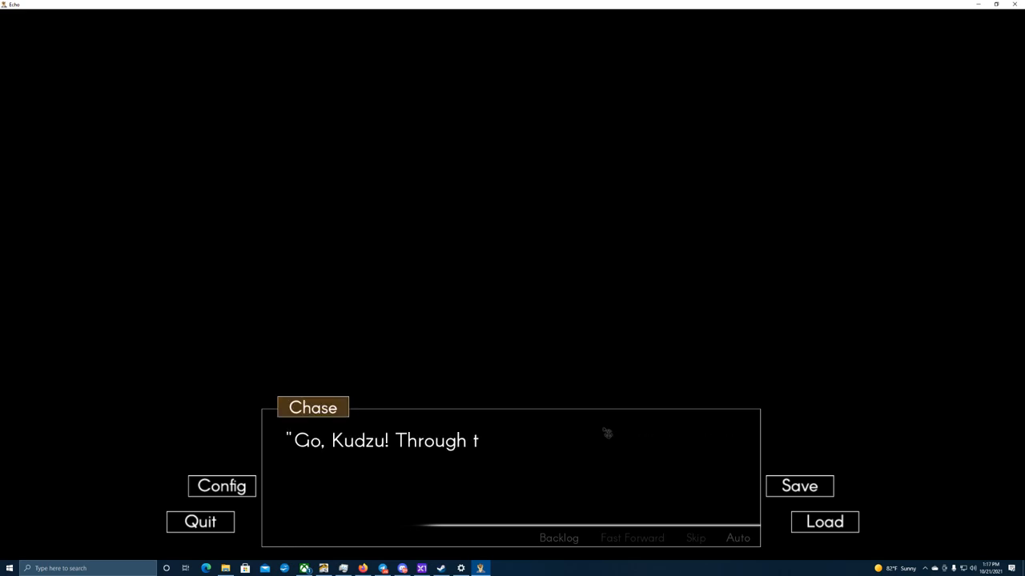
left_click(605, 434)
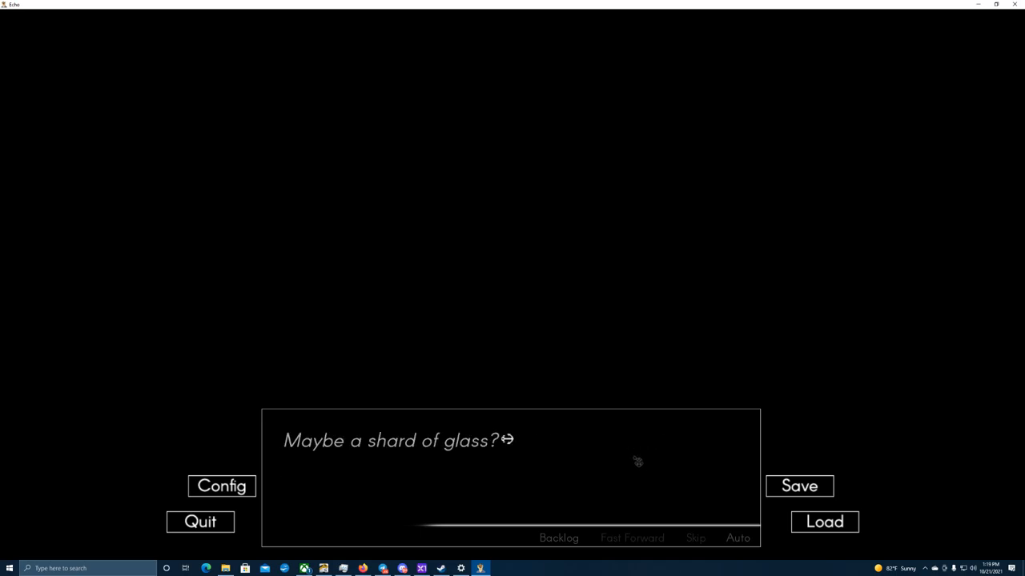
Advance the underwater escape from the shard of glass thought through the loosened seat back to the awkward swim
left_click(634, 462)
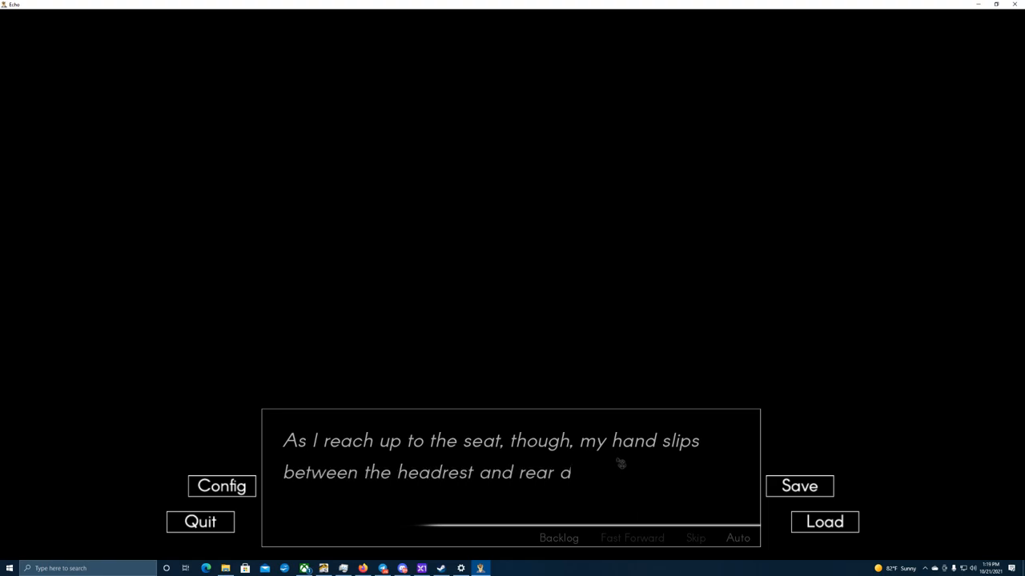
left_click(618, 463)
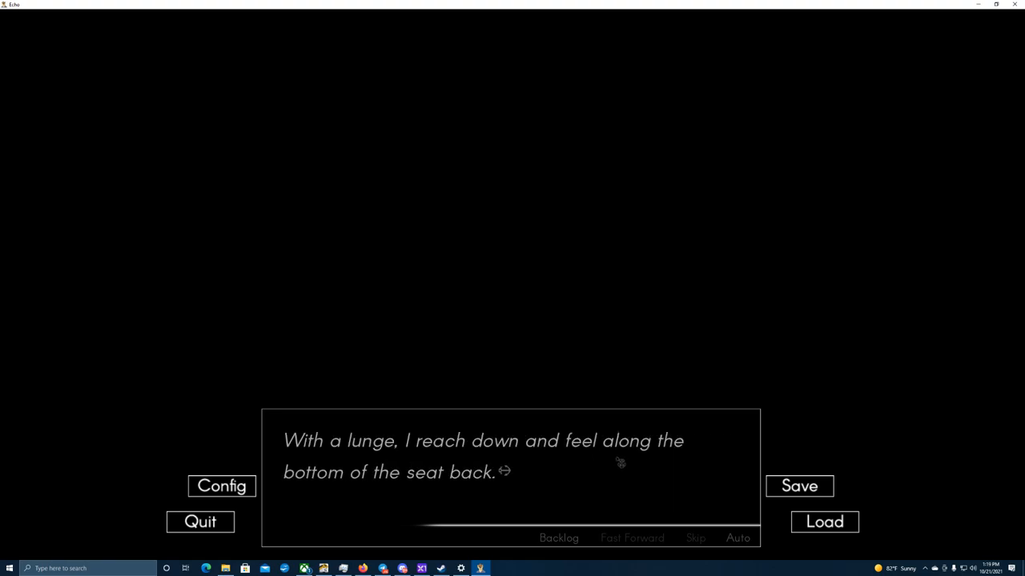
left_click(616, 466)
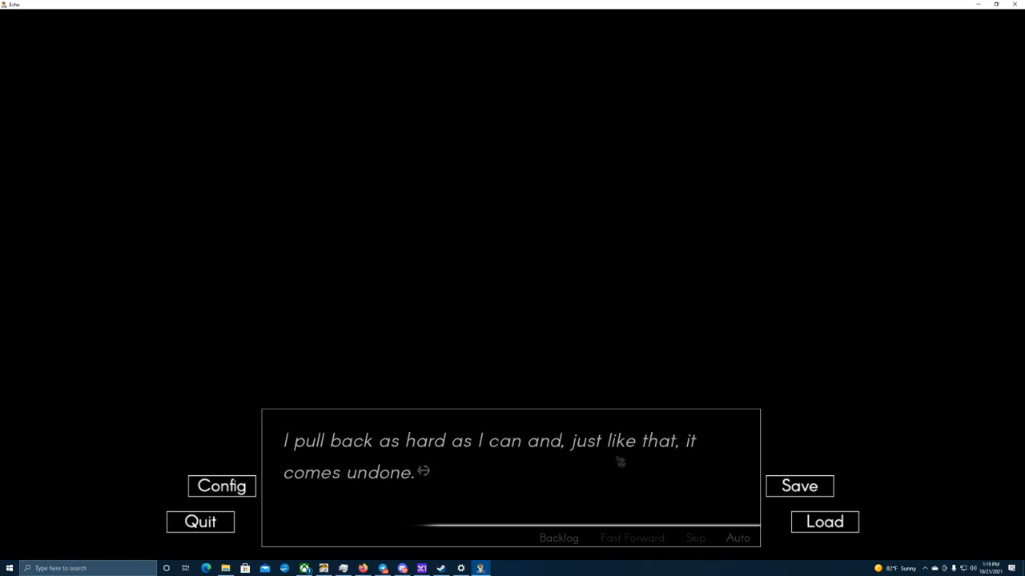
left_click(617, 463)
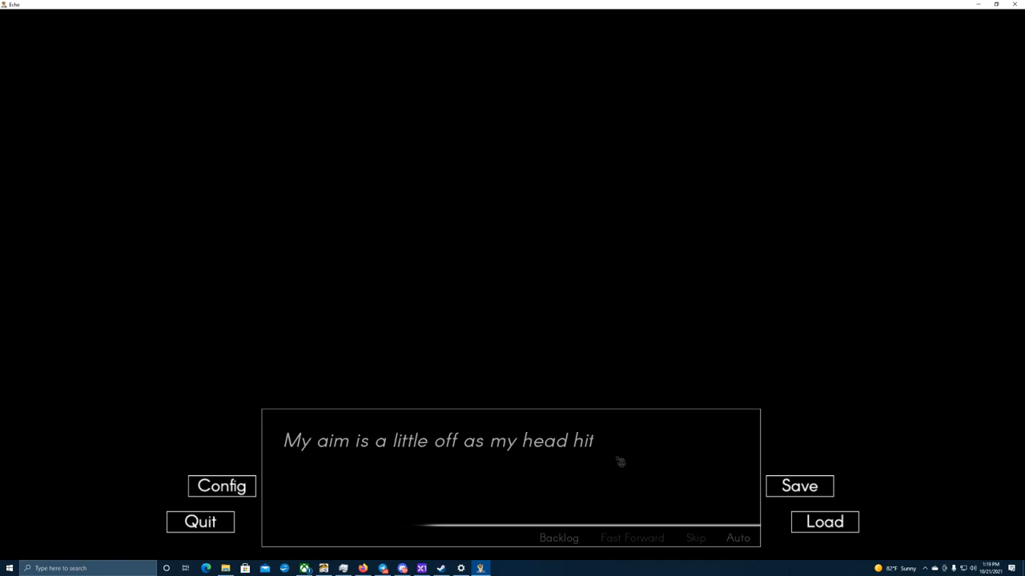
left_click(618, 464)
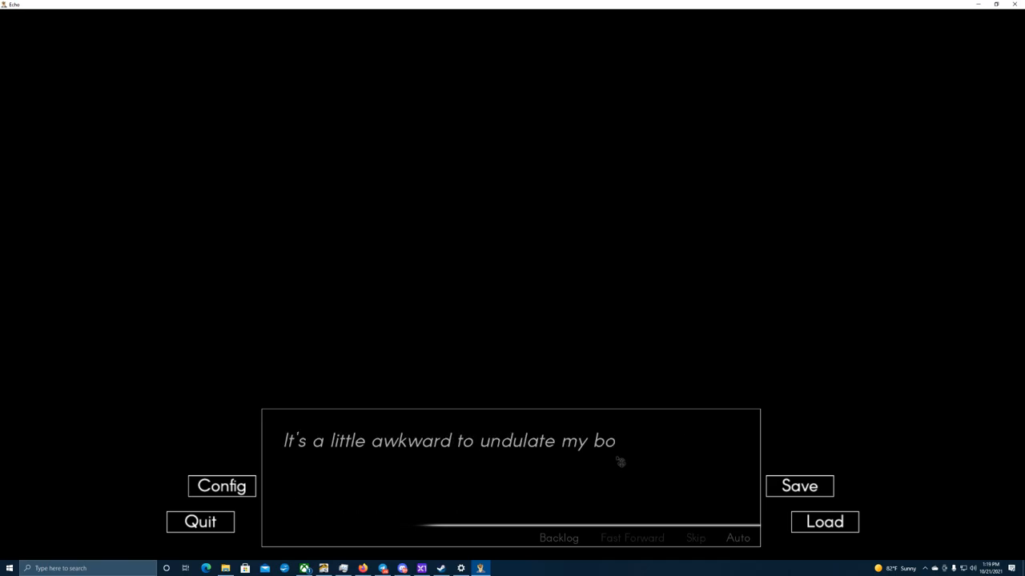
left_click(615, 467)
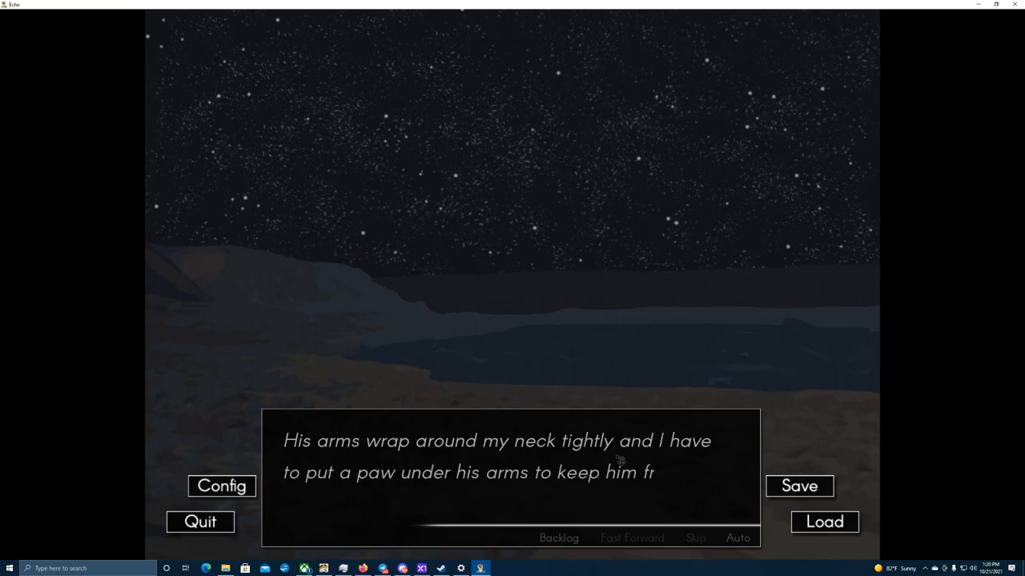
Advance the lakeshore lines from arms around the neck through Chase, Kudzu and Leo to TJ's line
left_click(616, 464)
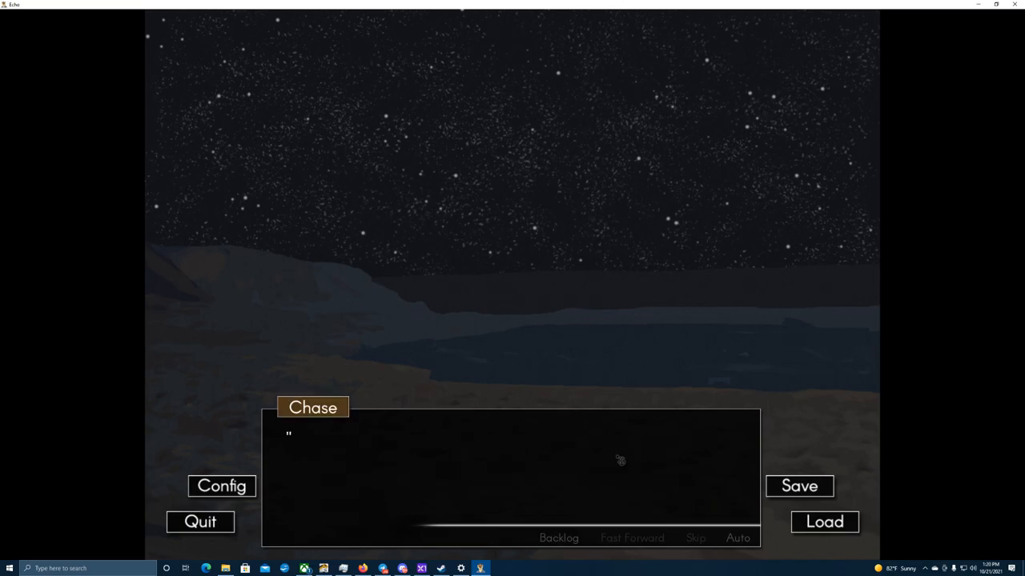
left_click(618, 461)
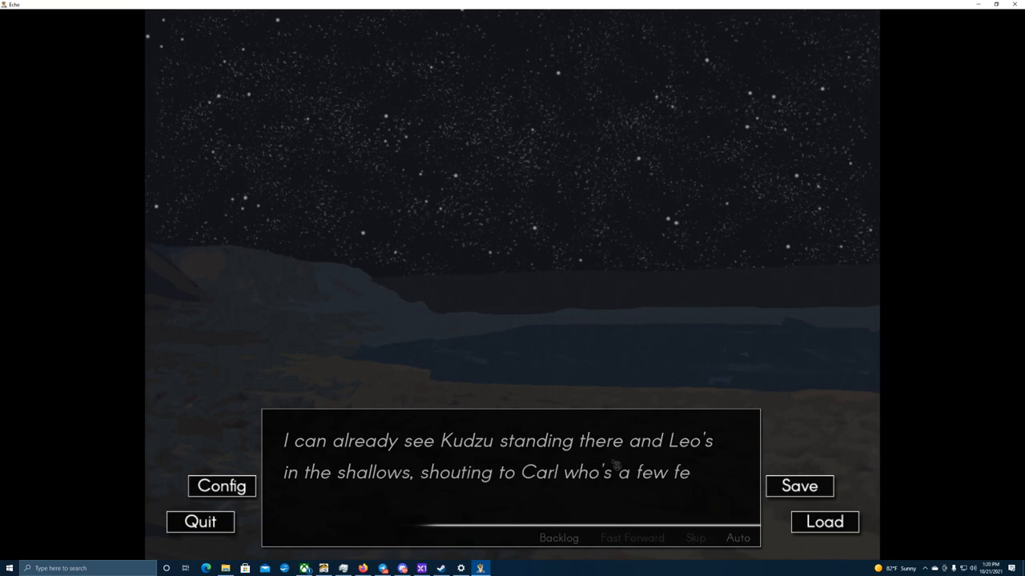
left_click(512, 480)
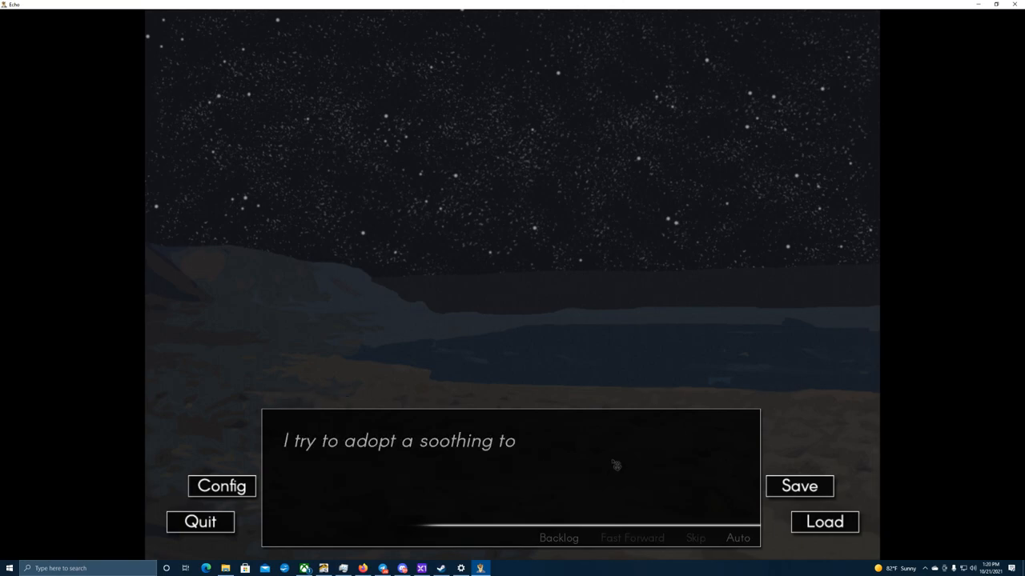
left_click(608, 468)
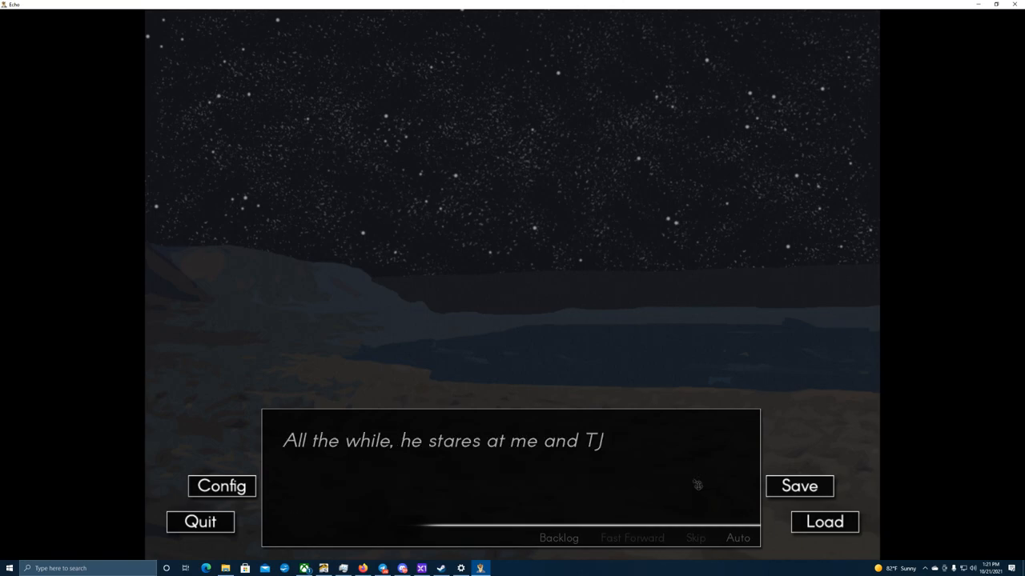
left_click(512, 480)
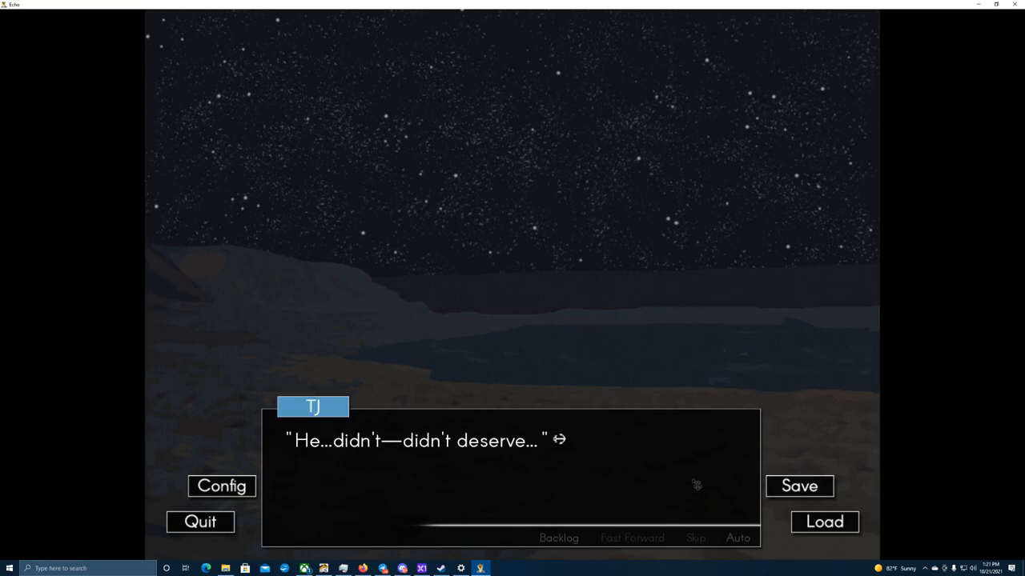
mouse_move(672, 466)
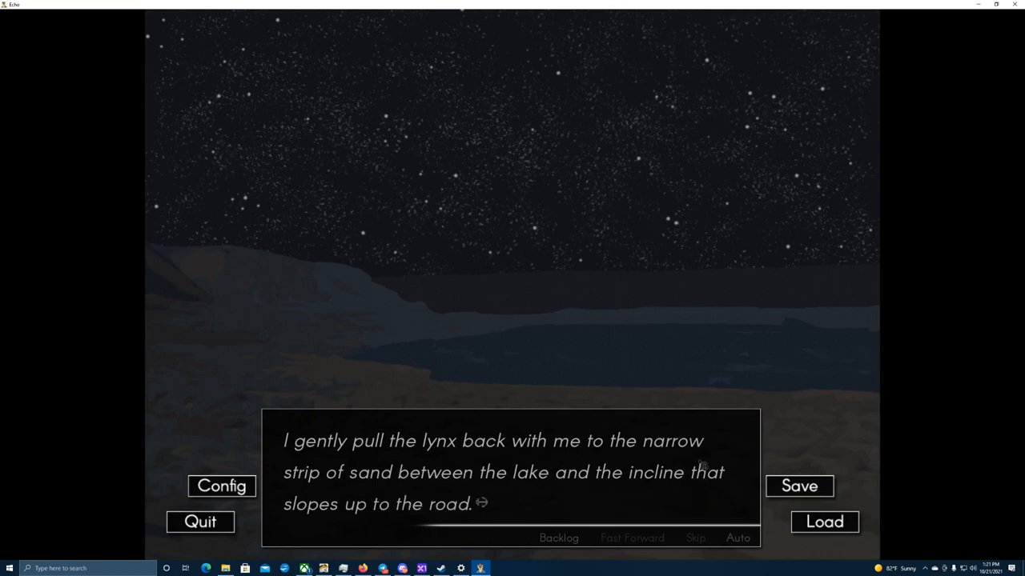
mouse_move(696, 480)
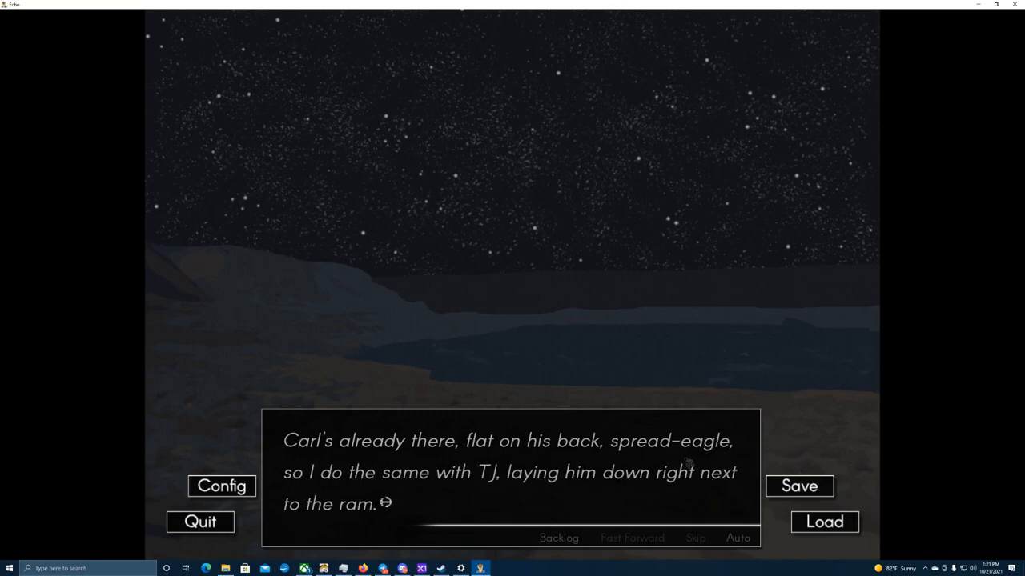
left_click(686, 480)
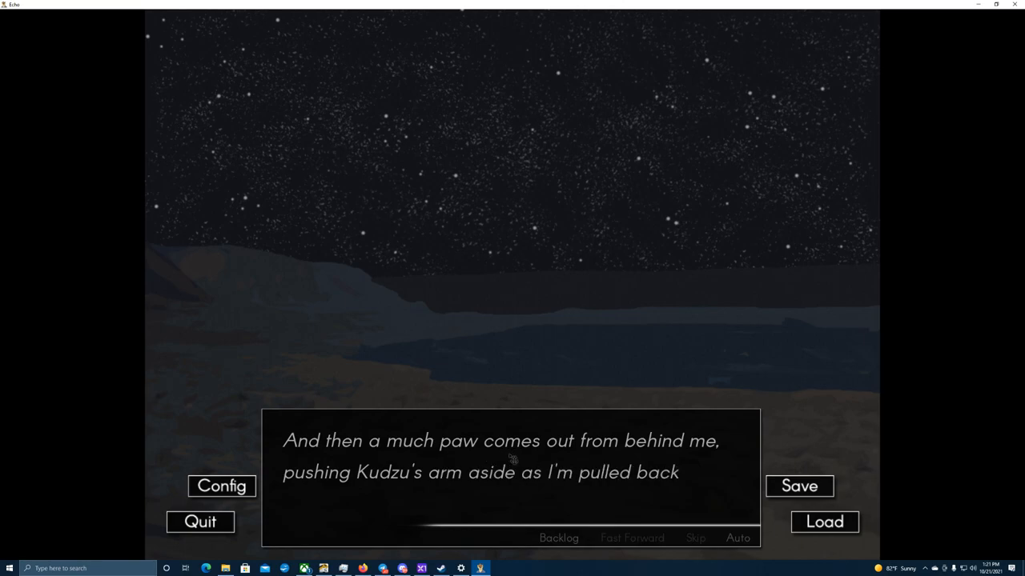
Read through Leo's relieved line, the reaching-back narration and Chase and Leo discussing the head injury
left_click(512, 472)
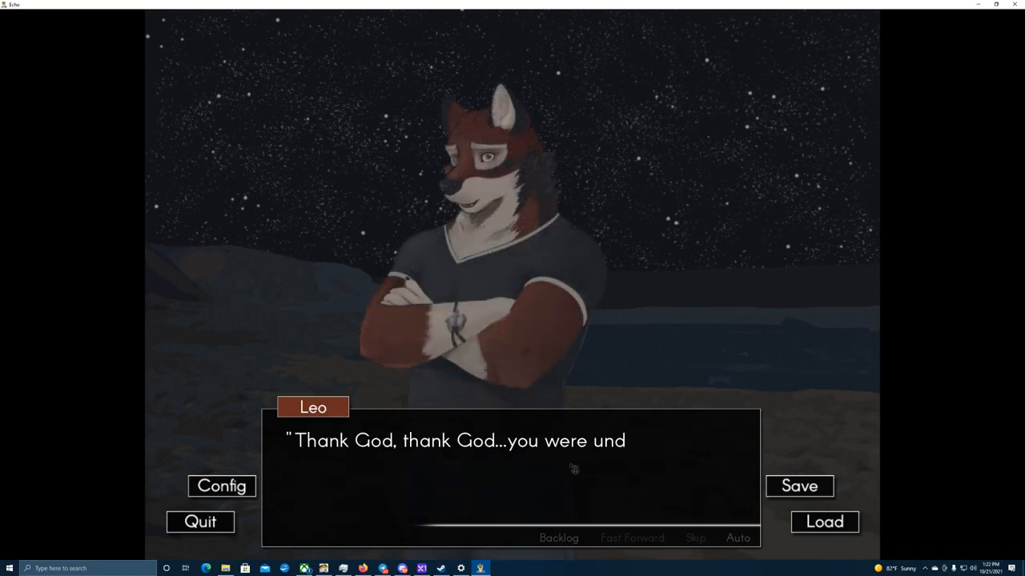
left_click(566, 471)
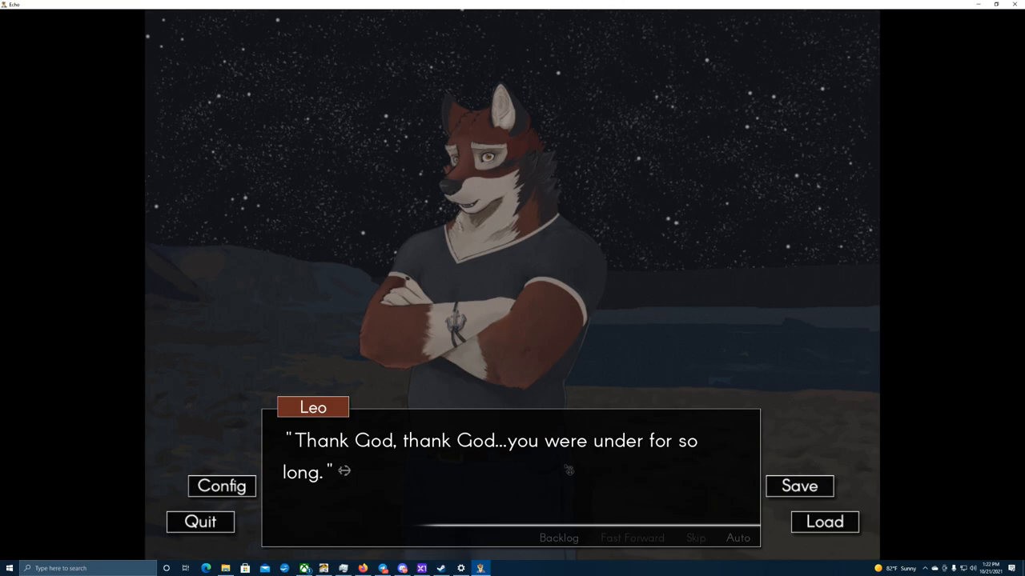
left_click(563, 470)
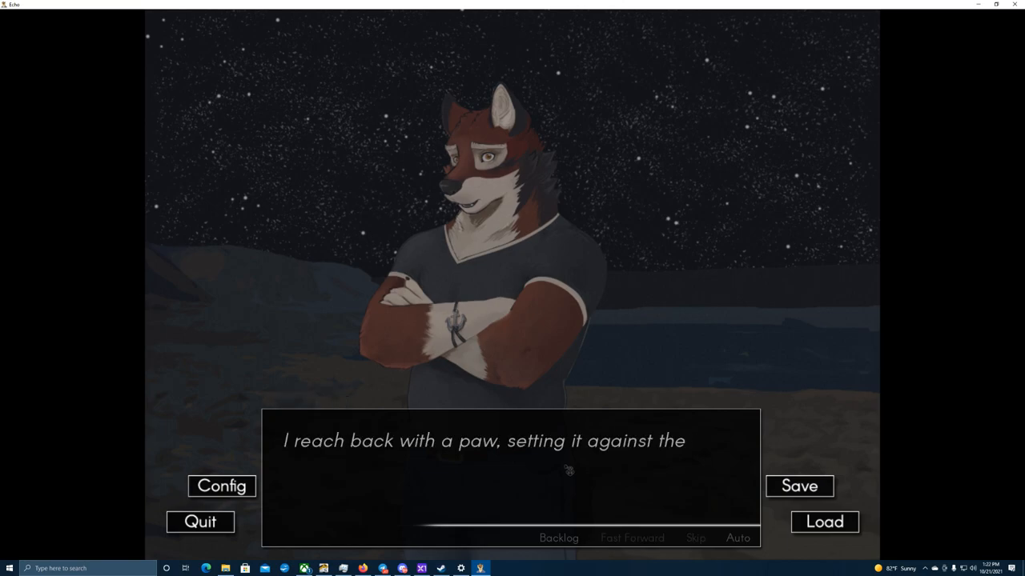
left_click(568, 467)
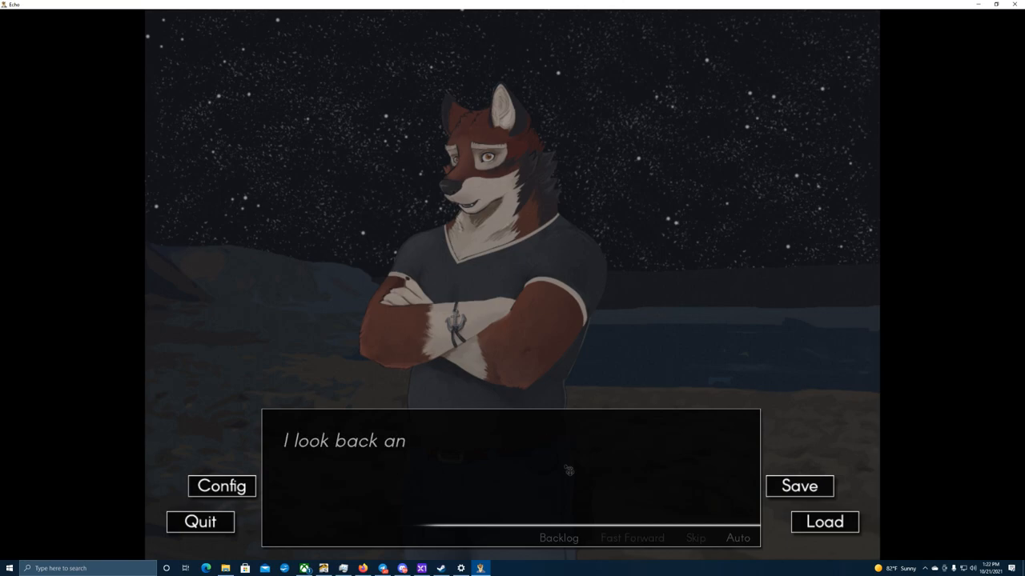
left_click(567, 471)
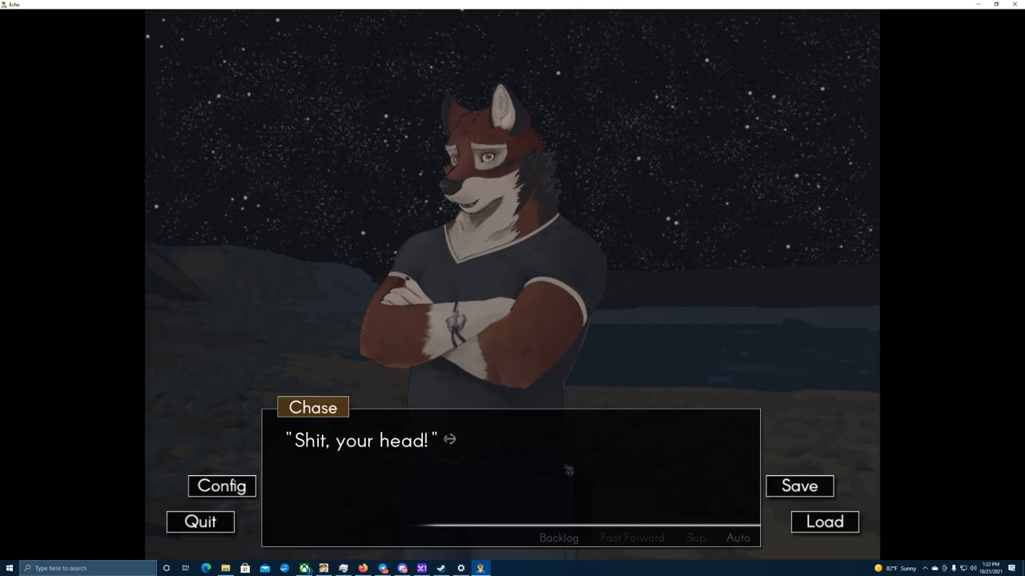
left_click(563, 472)
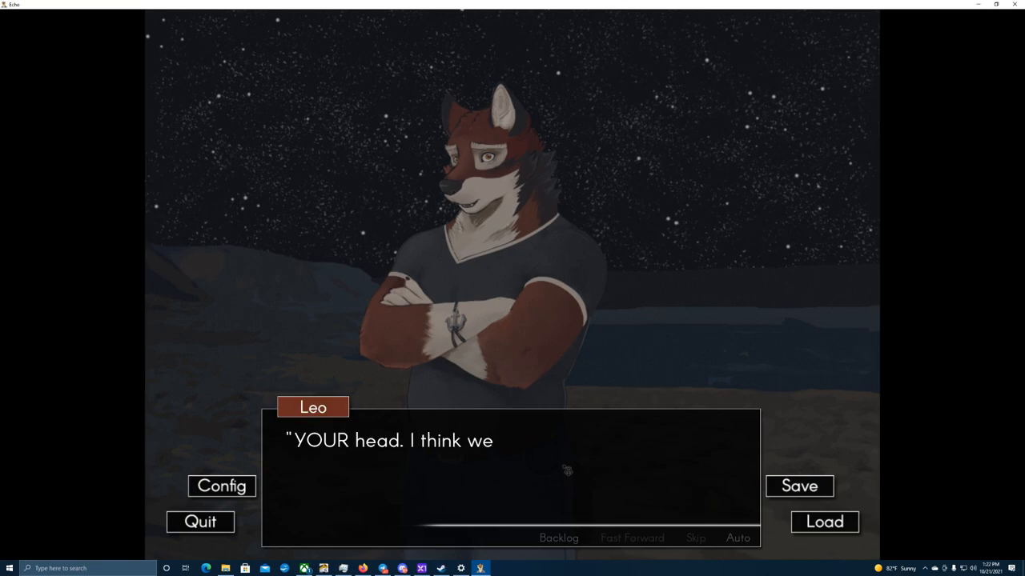
left_click(564, 470)
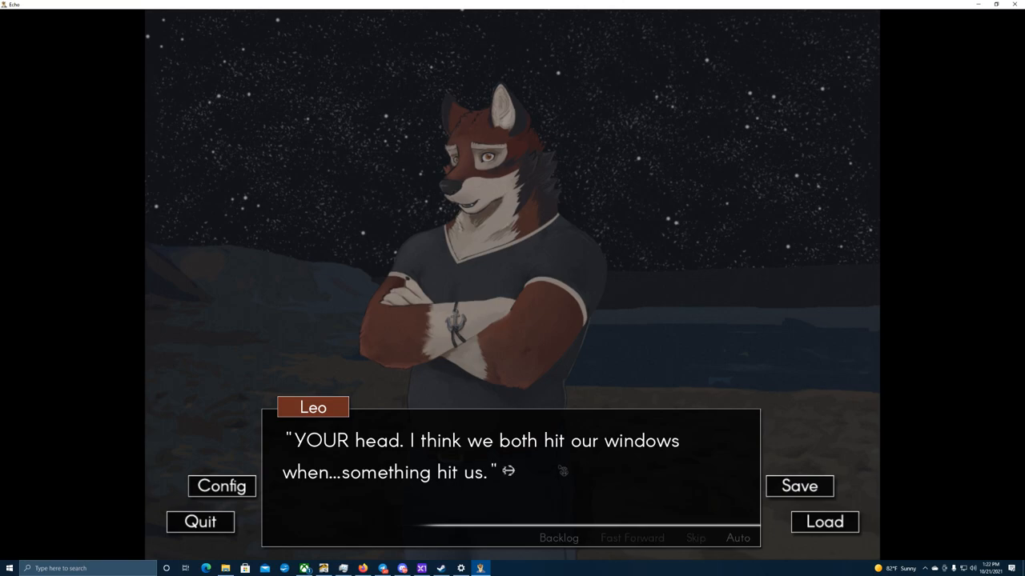
mouse_move(555, 472)
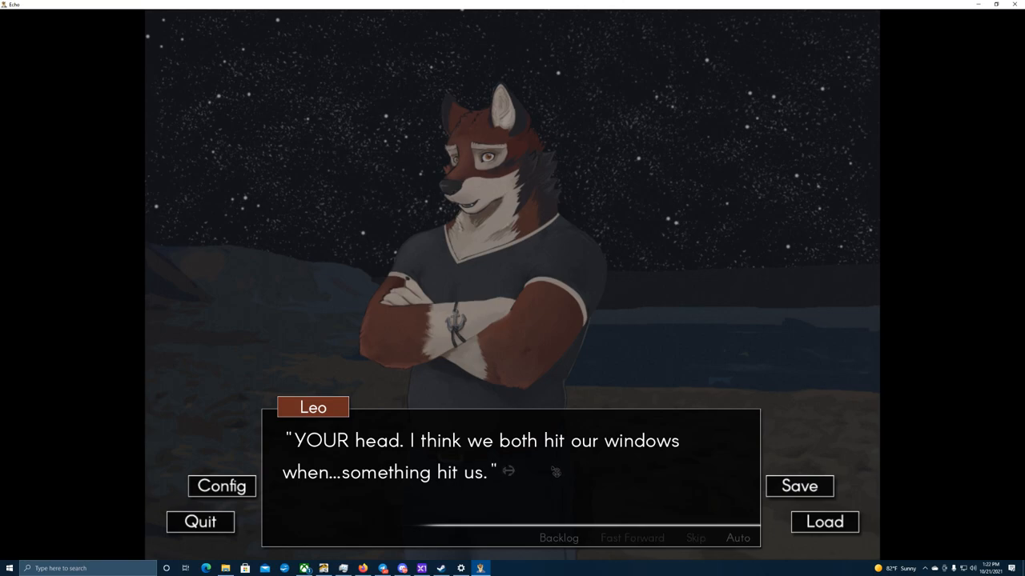
left_click(545, 472)
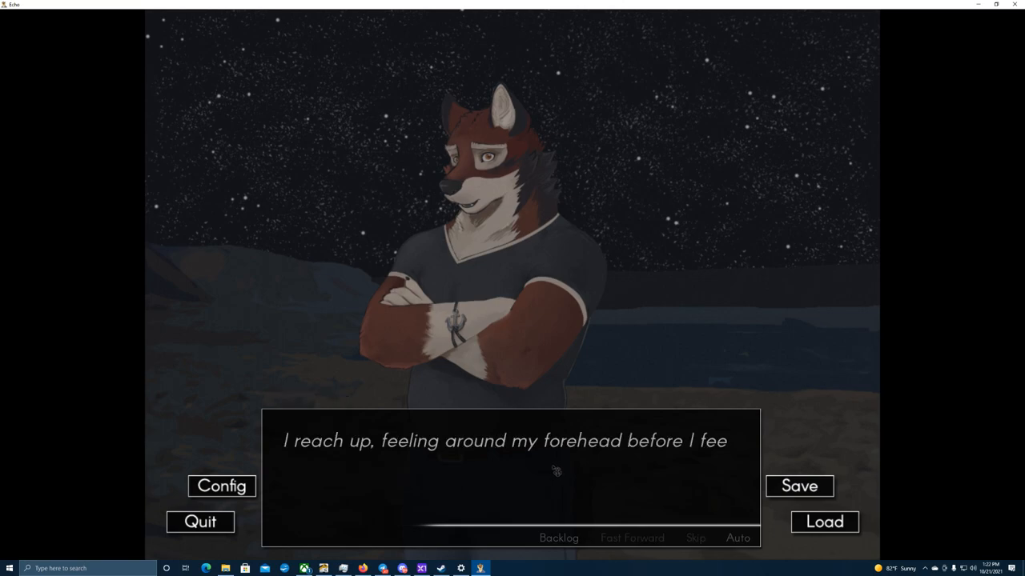
left_click(554, 474)
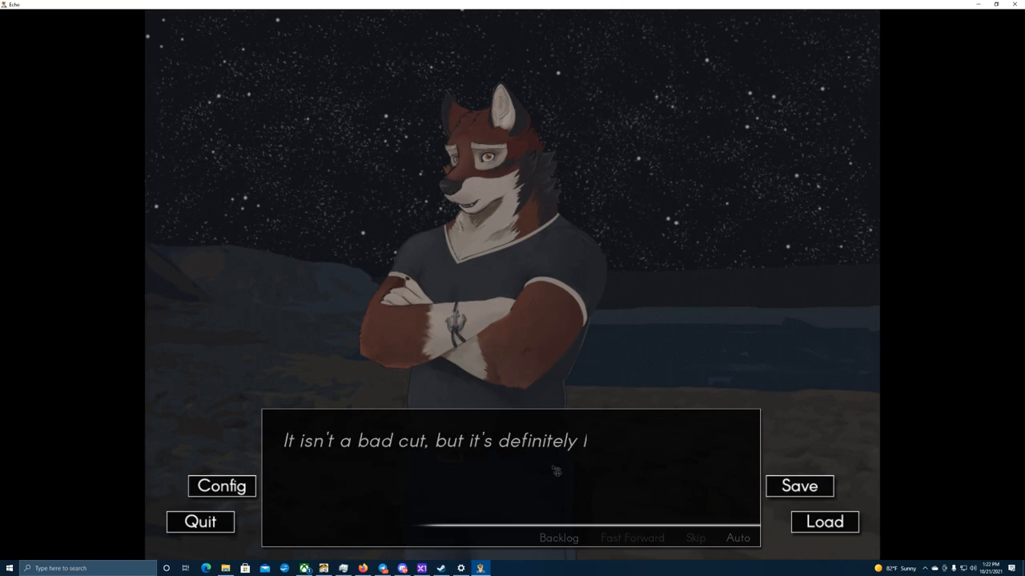
left_click(550, 474)
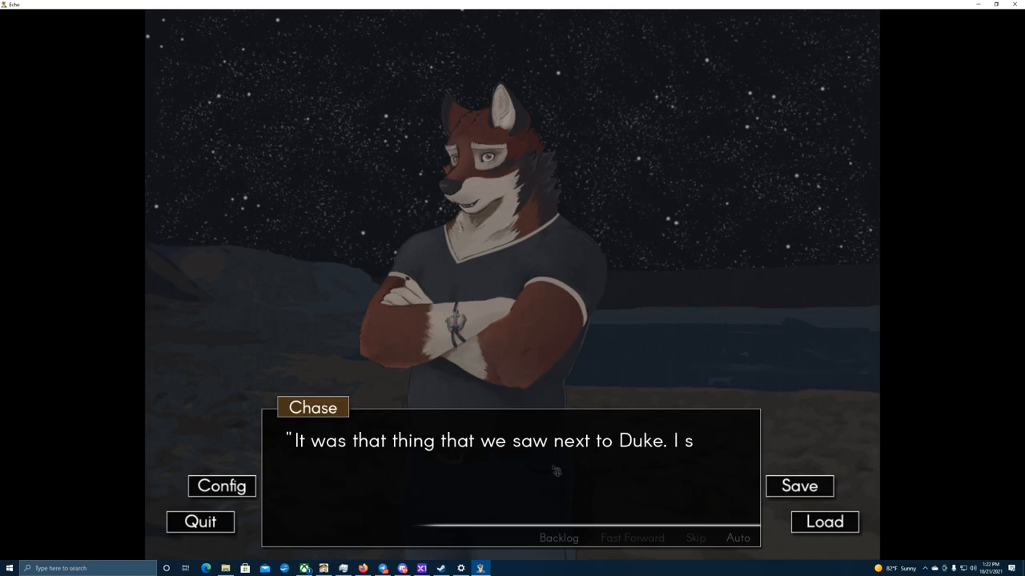
left_click(551, 469)
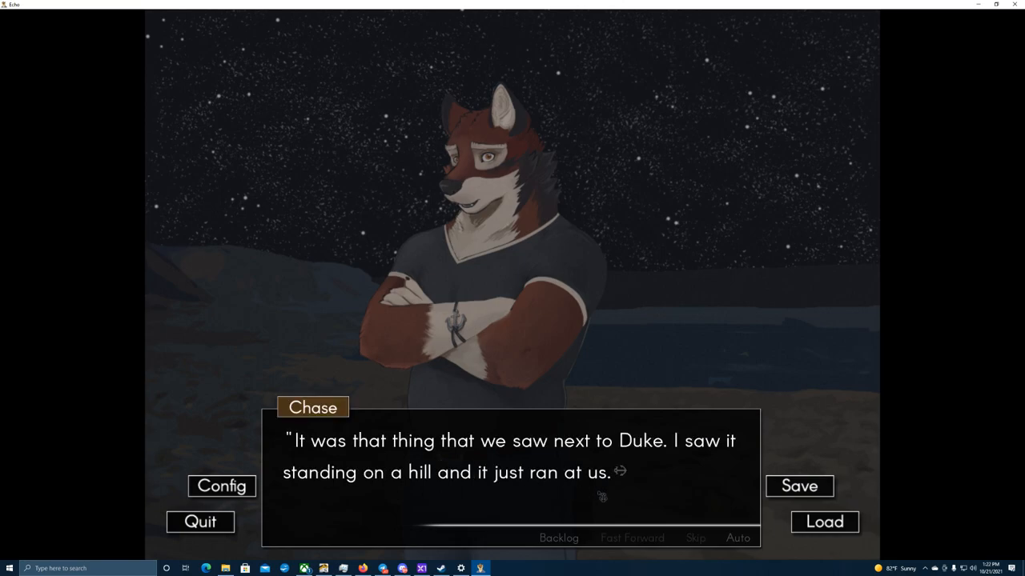
mouse_move(621, 499)
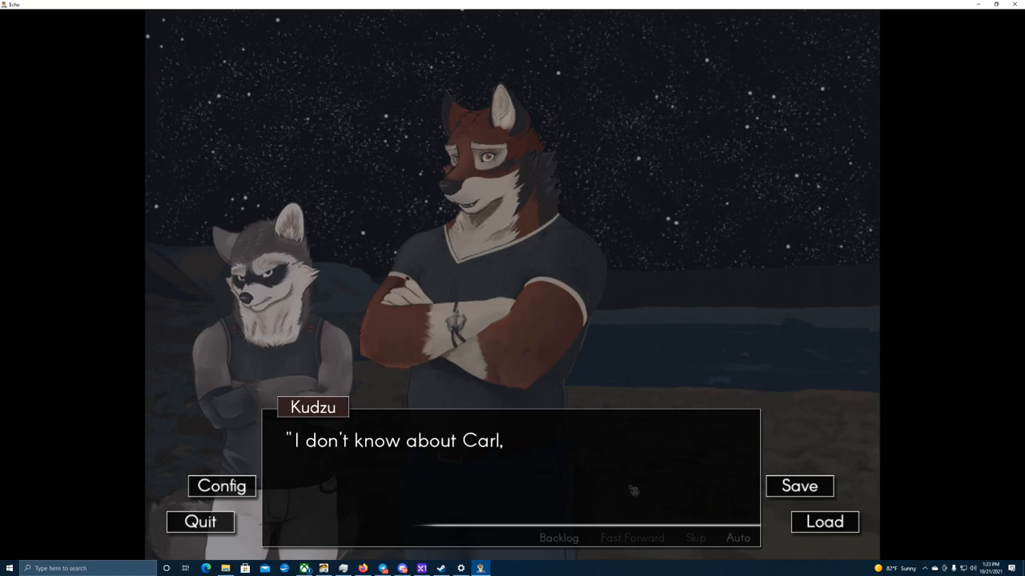
Advance past Kudzu's line so Carl the ram appears beside Leo on the shore
left_click(627, 490)
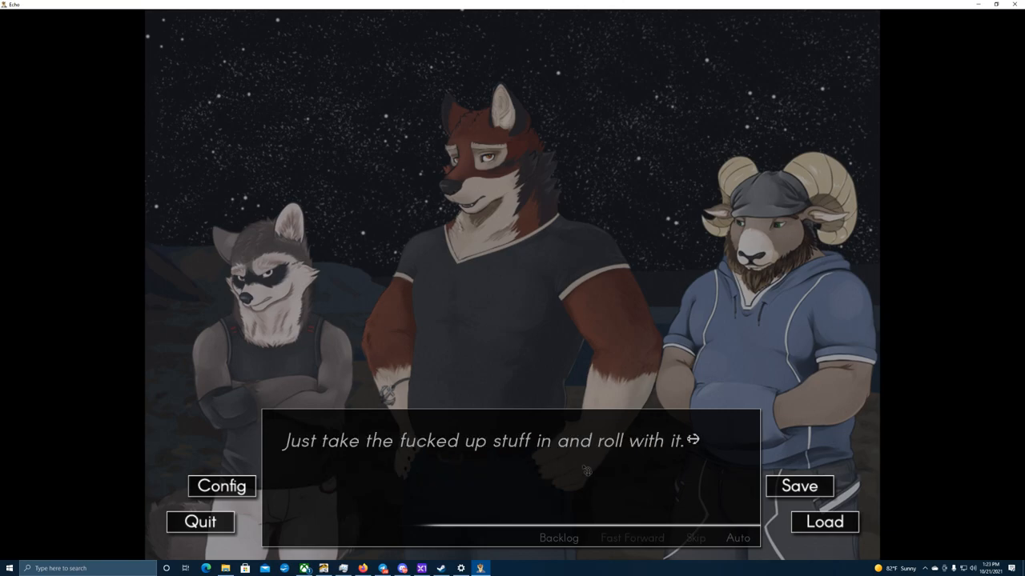
Read through Carl's cold-swim complaint and Leo urging everyone to his house, then start saving over slot 1
left_click(584, 473)
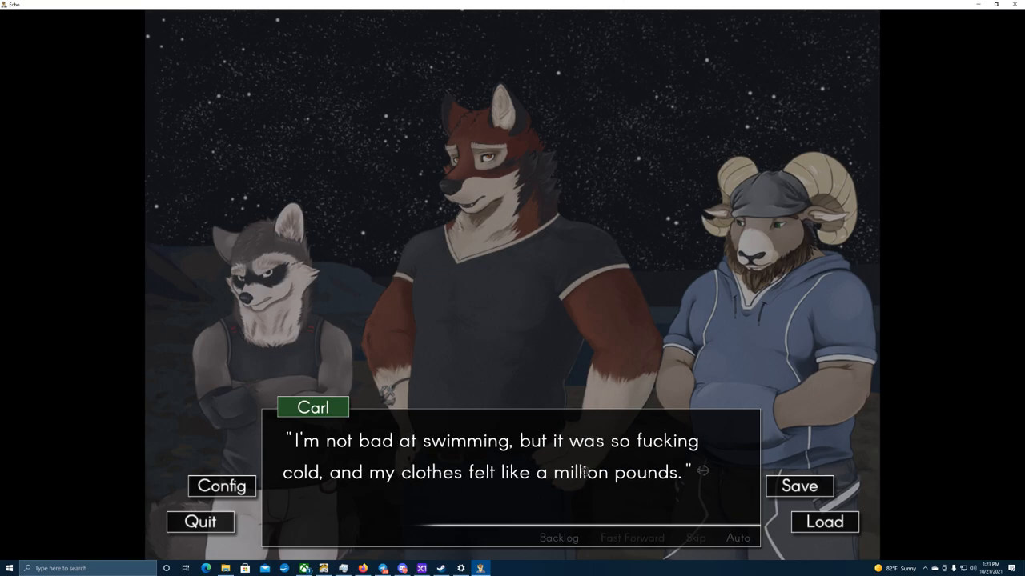
left_click(512, 464)
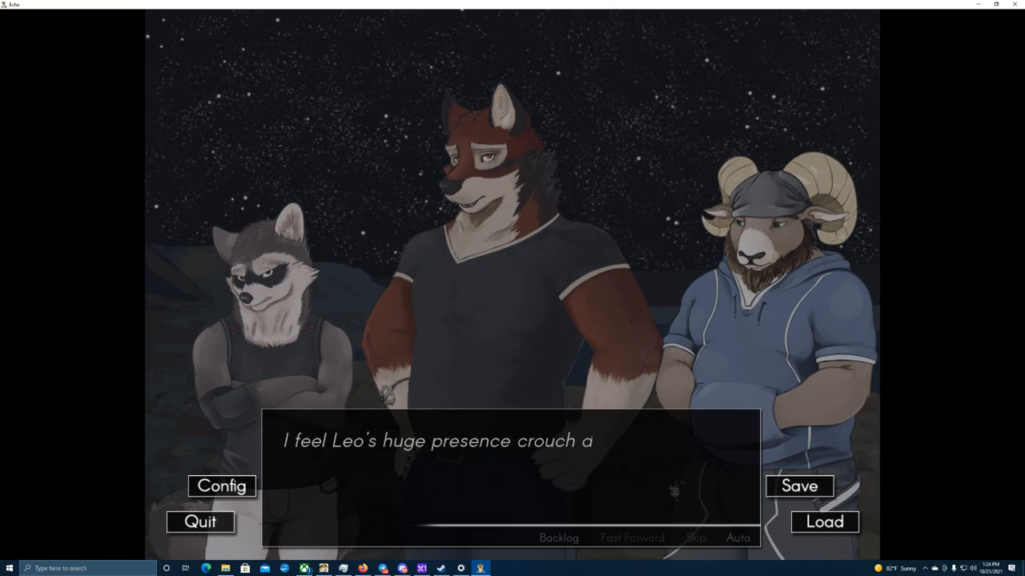
left_click(513, 472)
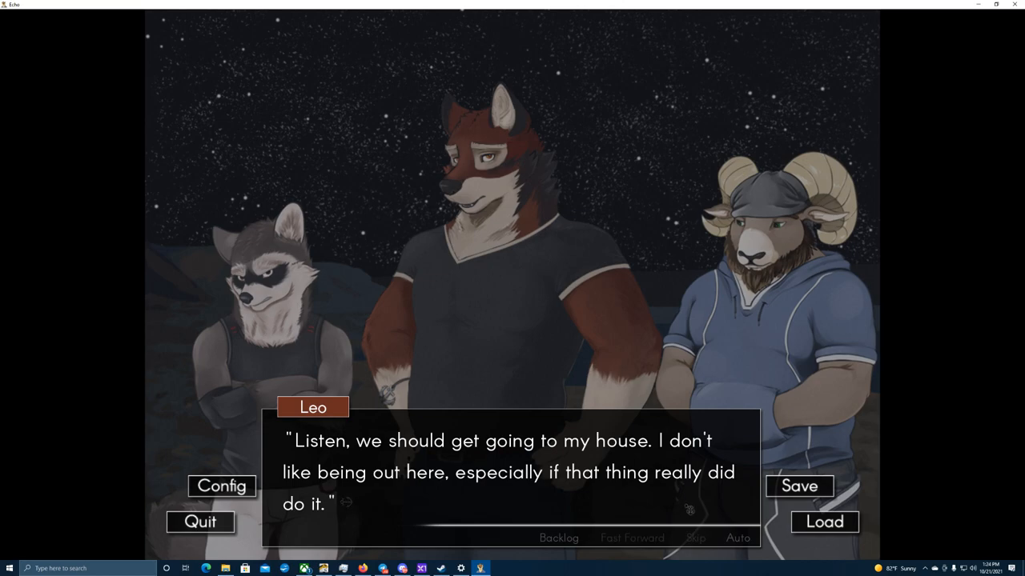
left_click(512, 480)
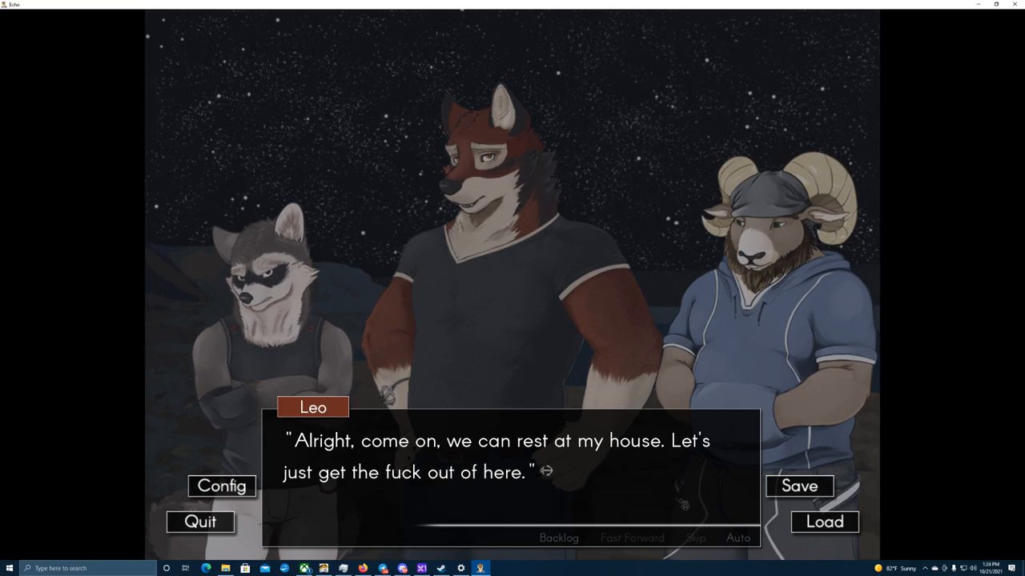
left_click(512, 472)
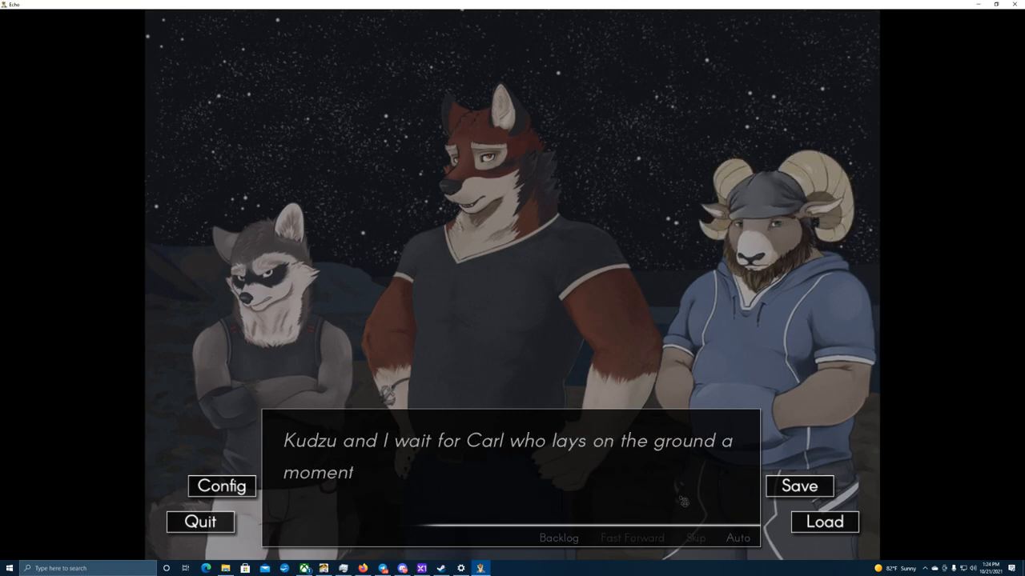
left_click(512, 472)
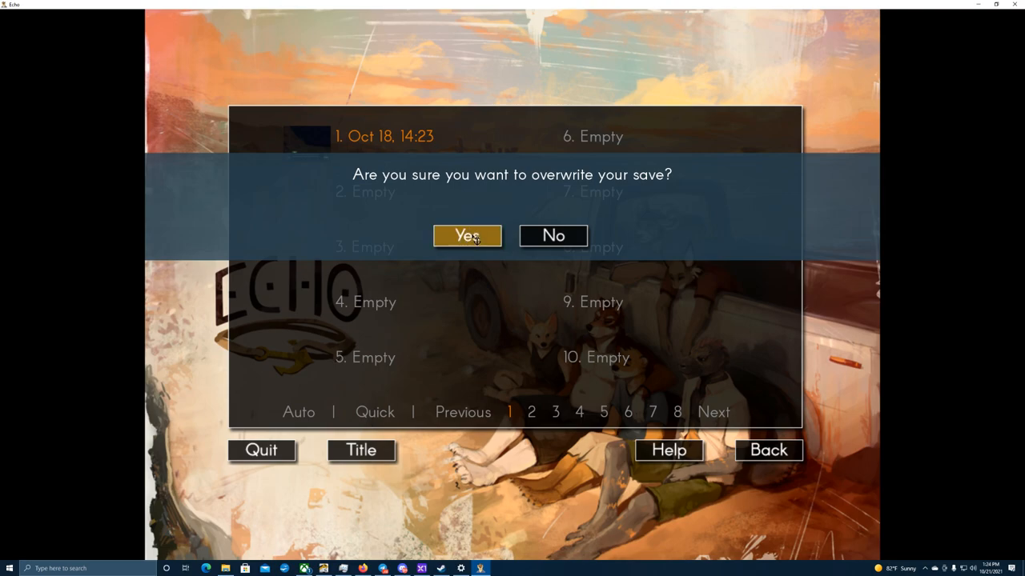
Confirm overwriting the first save slot and resume the shore scene
left_click(466, 236)
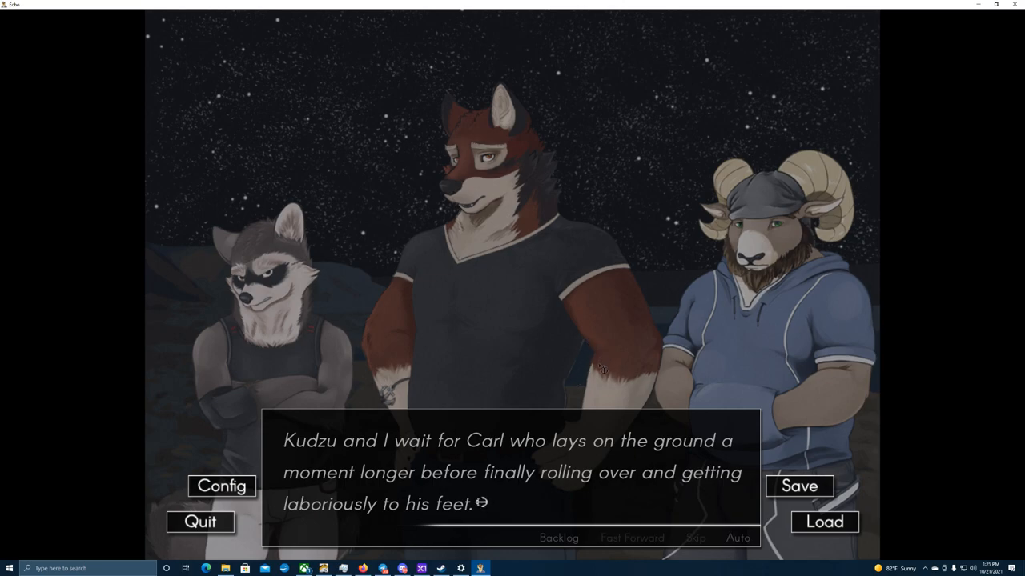
mouse_move(639, 386)
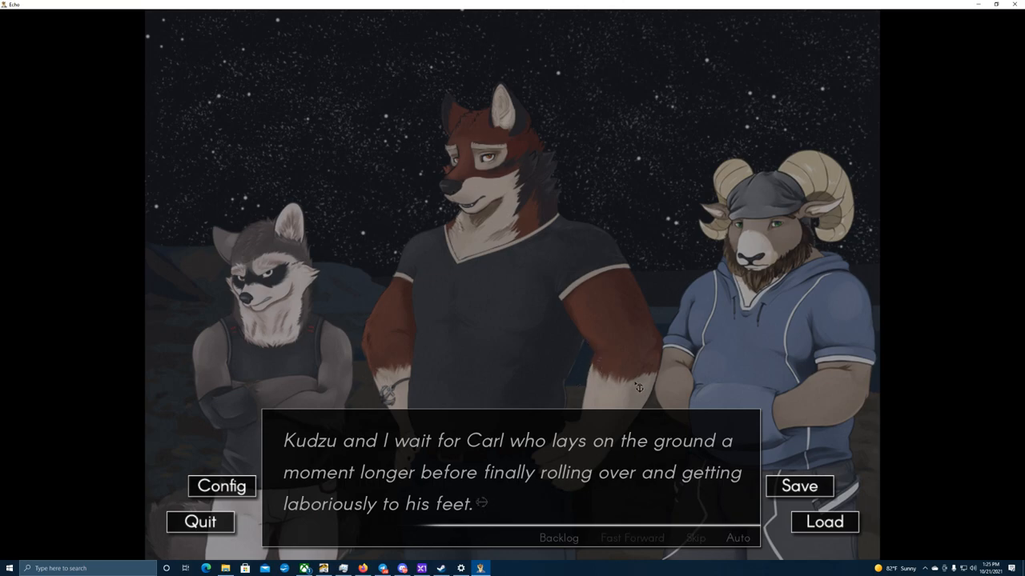